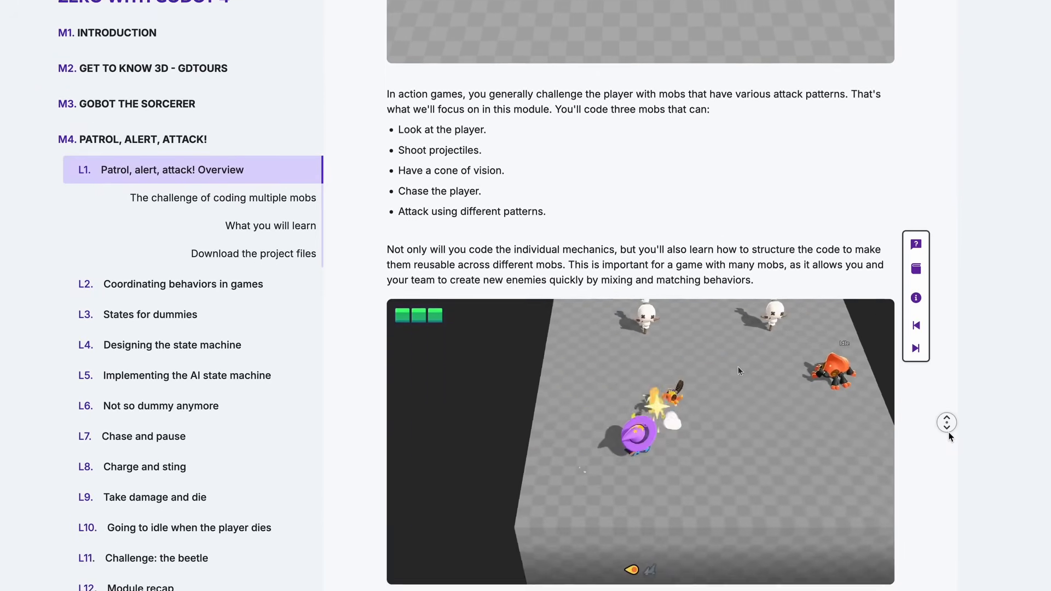
Browse GDSchool module pages, run the Collect coins and energy packs practice, then view reviews
scroll(down, 3)
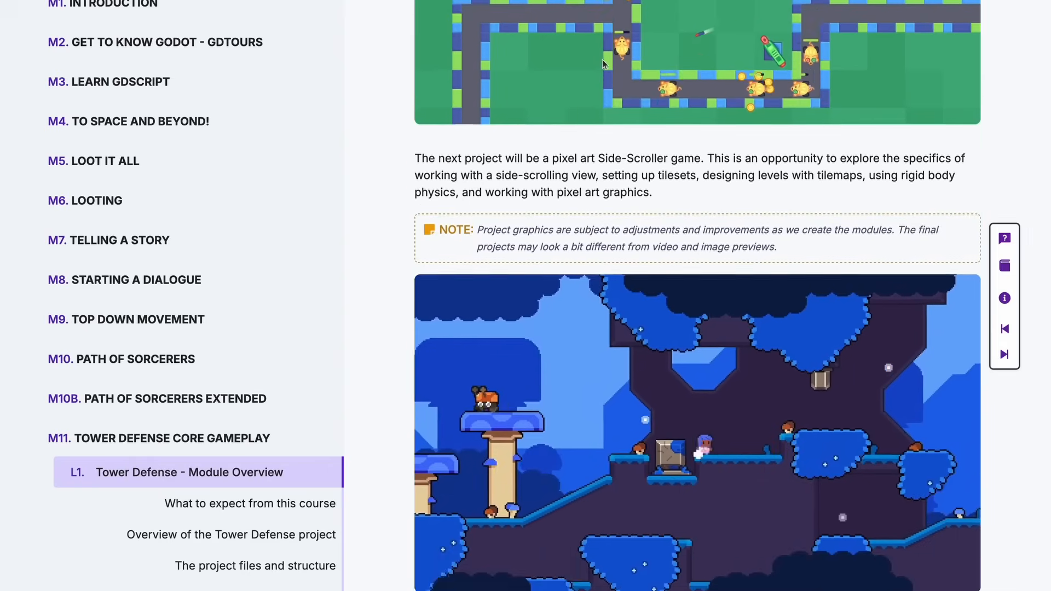
scroll(down, 3)
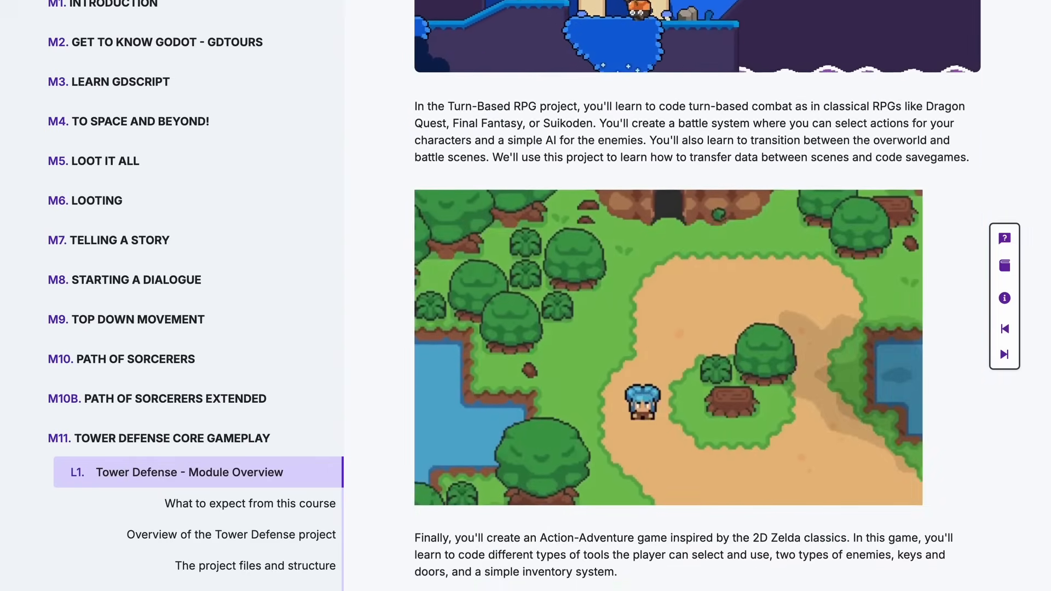
scroll(down, 3)
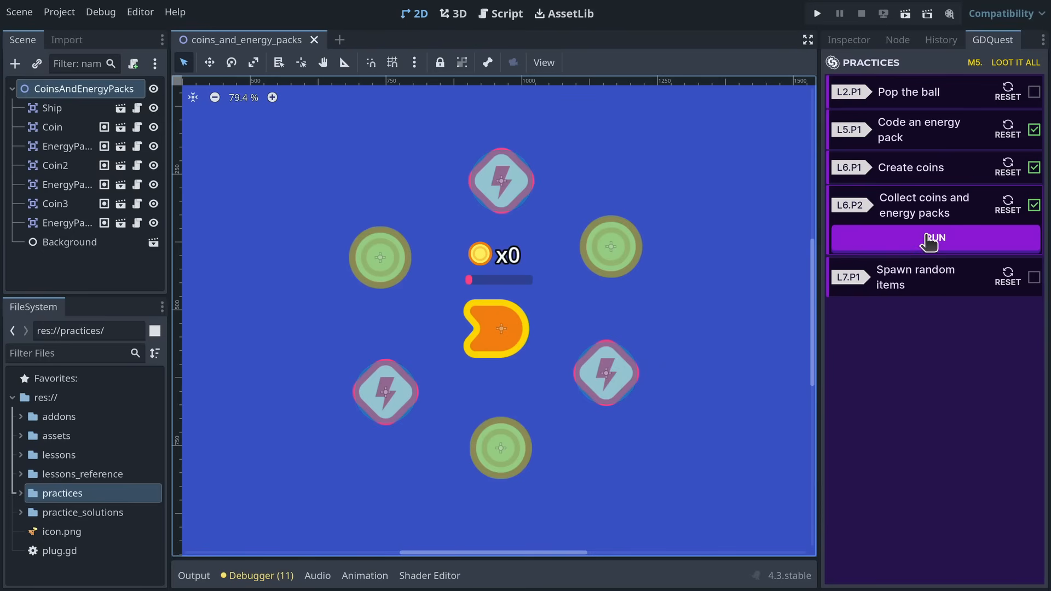
click(933, 238)
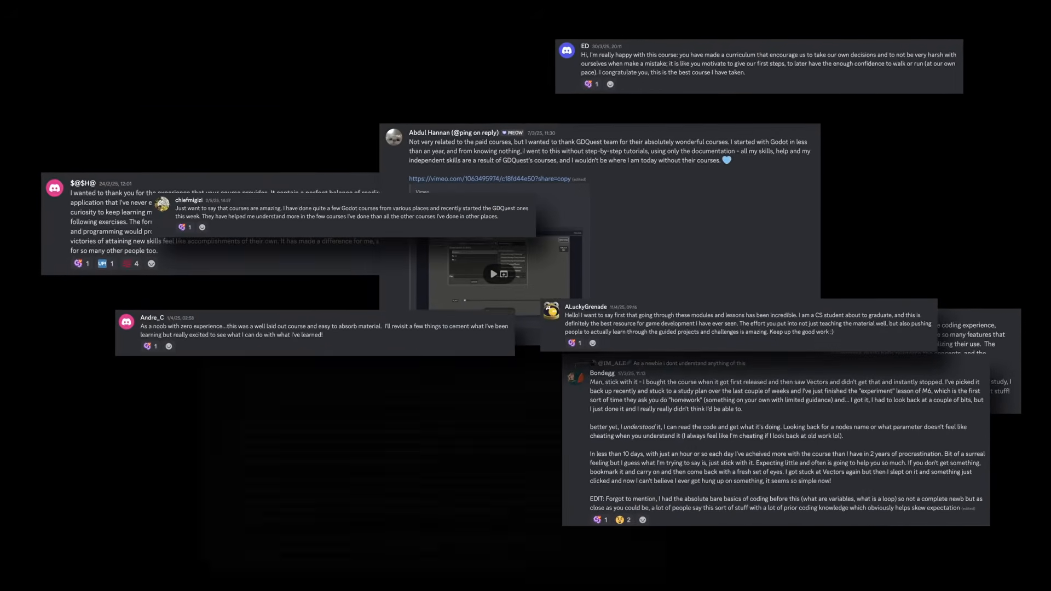
scroll(down, 3)
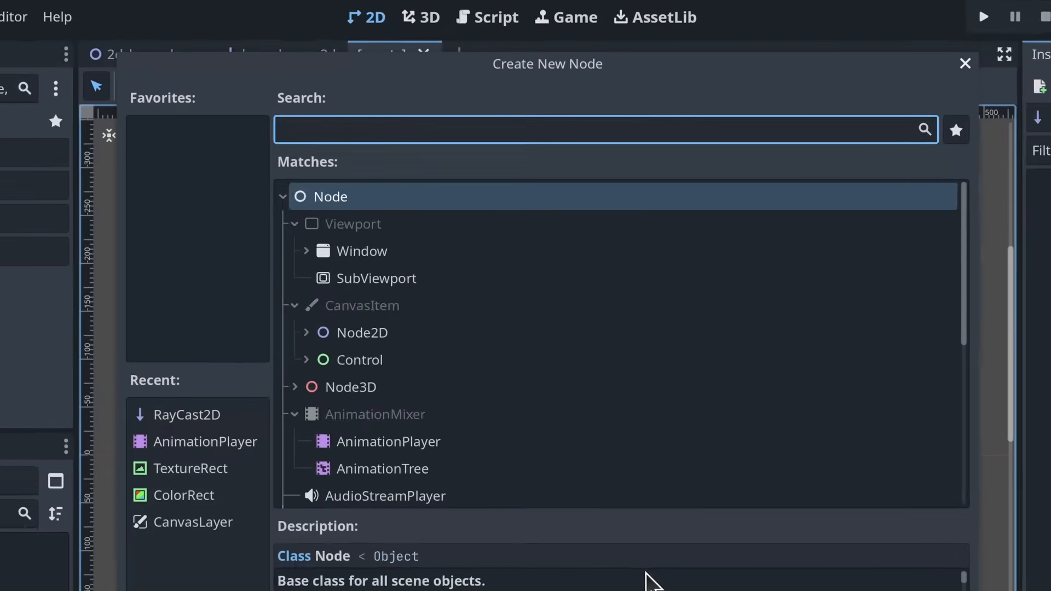
Create a RayCast2D node via the 'raycas' search and check its 800 px target position
text(raycas)
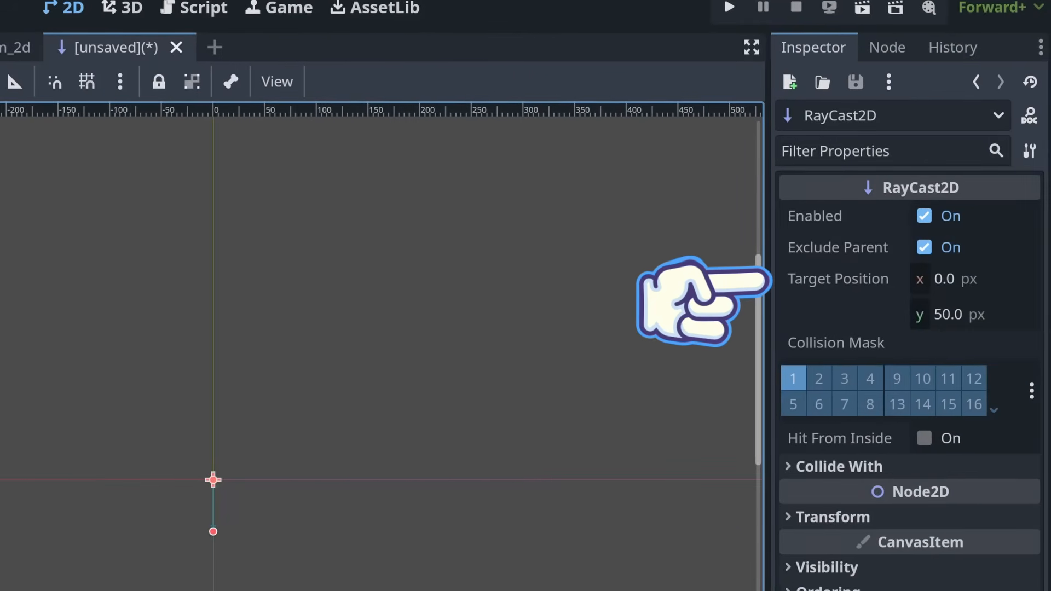
click(952, 278)
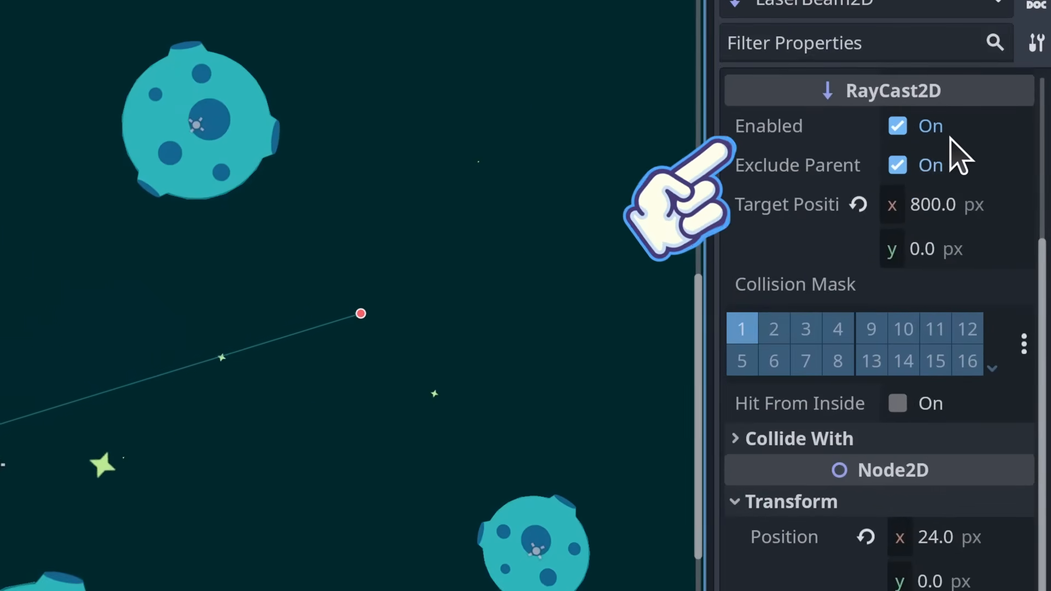
click(898, 126)
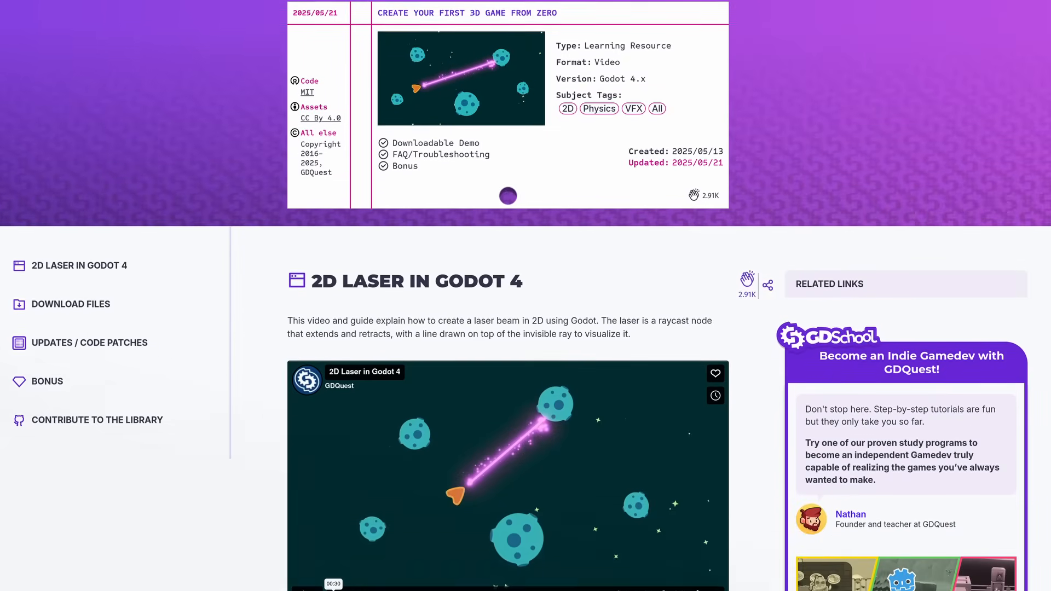
Scroll the 2D Laser in Godot 4 guide down to the 'Keeping the color consistent' code
scroll(down, 3)
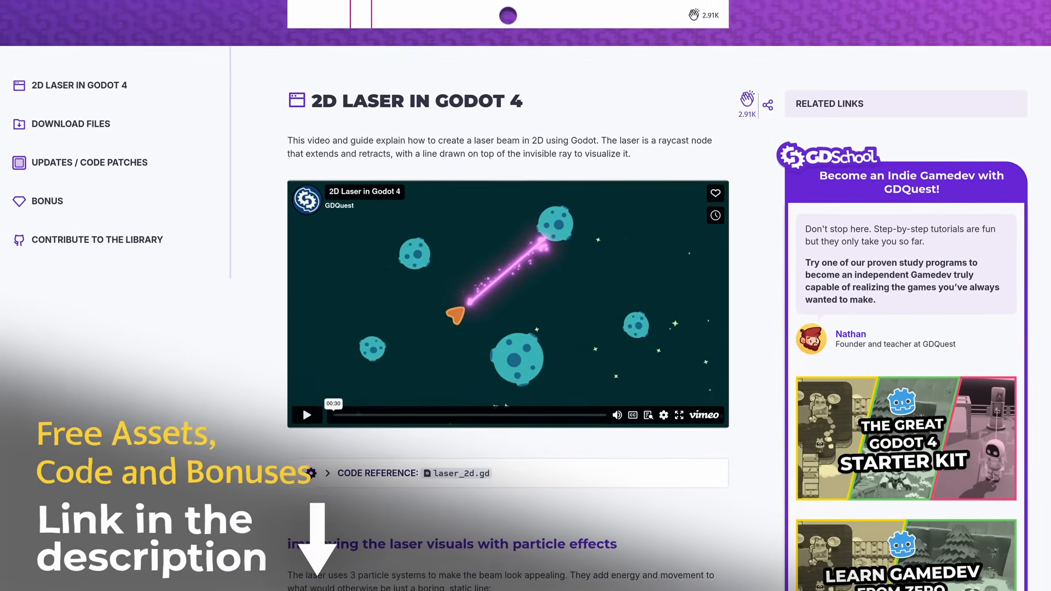
scroll(down, 3)
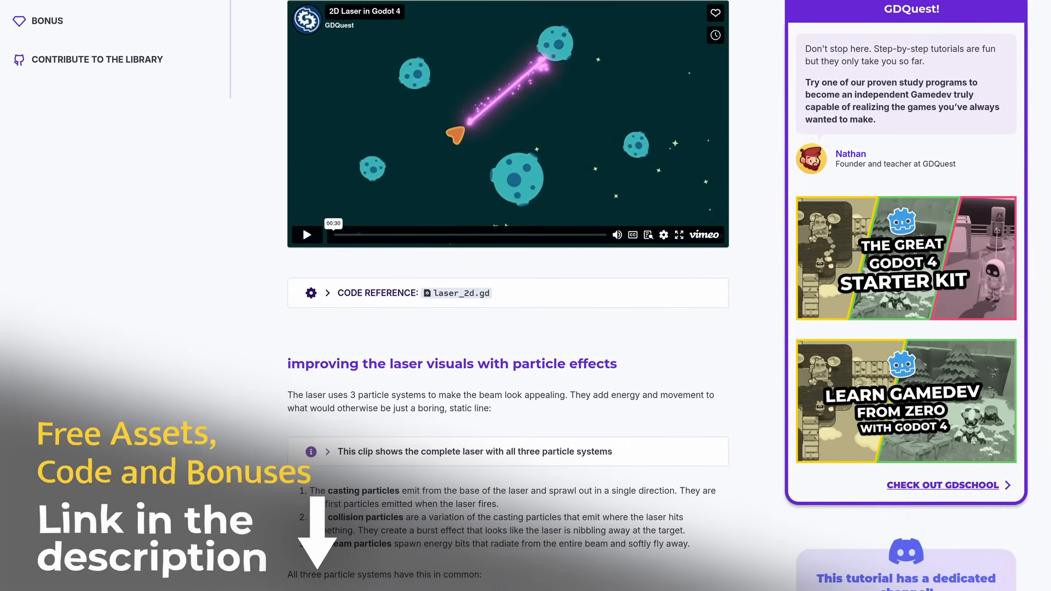
scroll(down, 3)
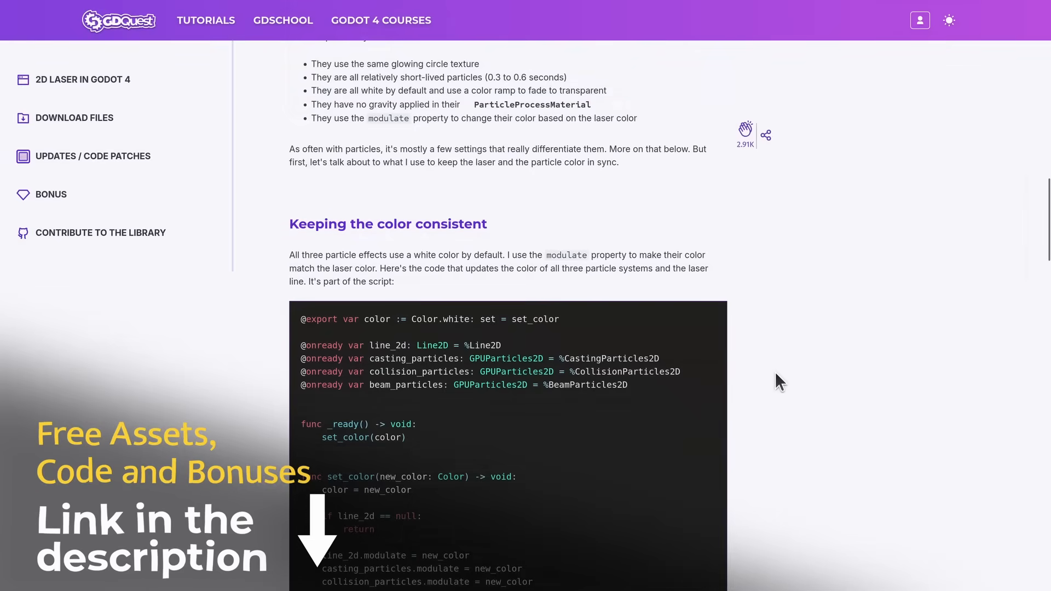
scroll(down, 3)
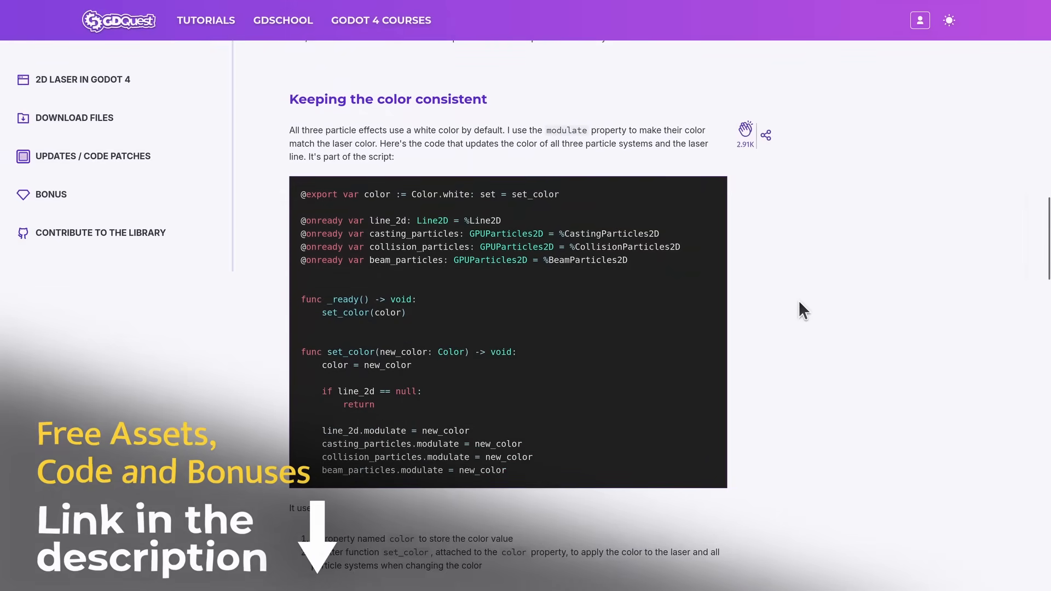
scroll(down, 3)
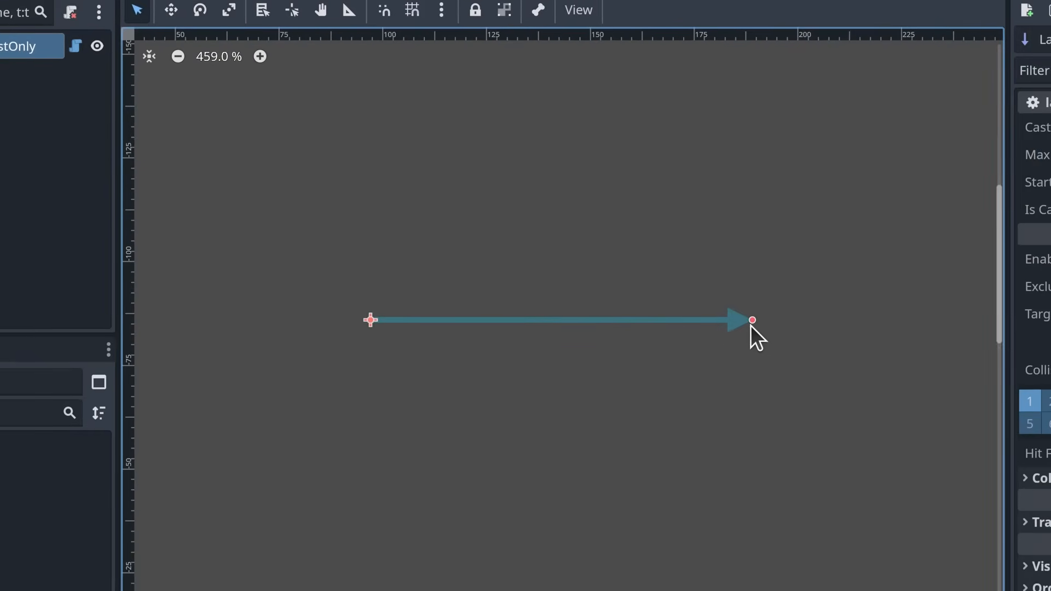
Shorten the ray's target, toggle Is Casting, and open laser_2d_010_raycast_only.gd
drag(750, 319, 707, 316)
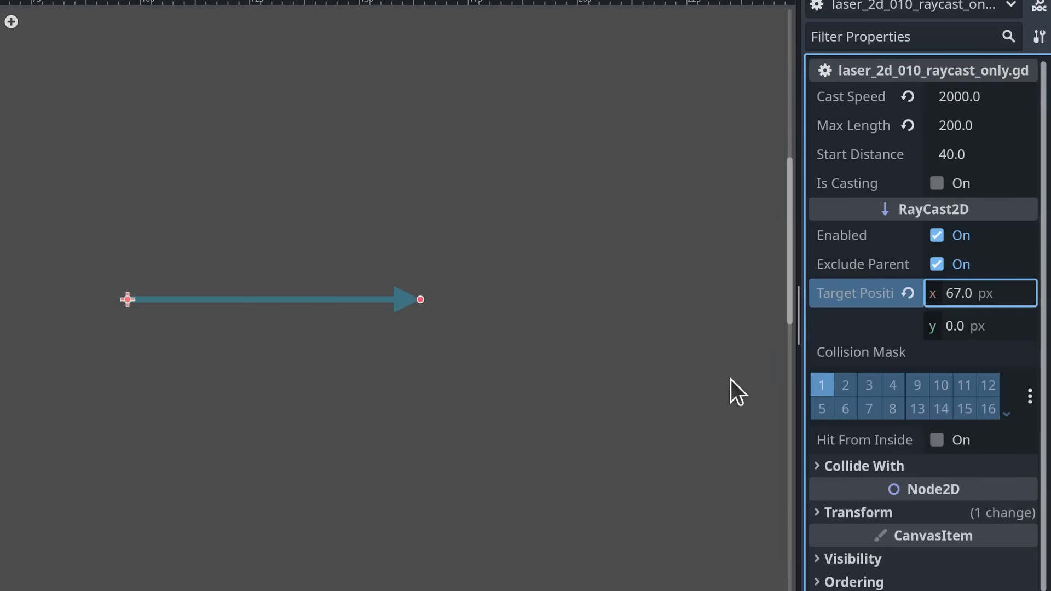
click(112, 492)
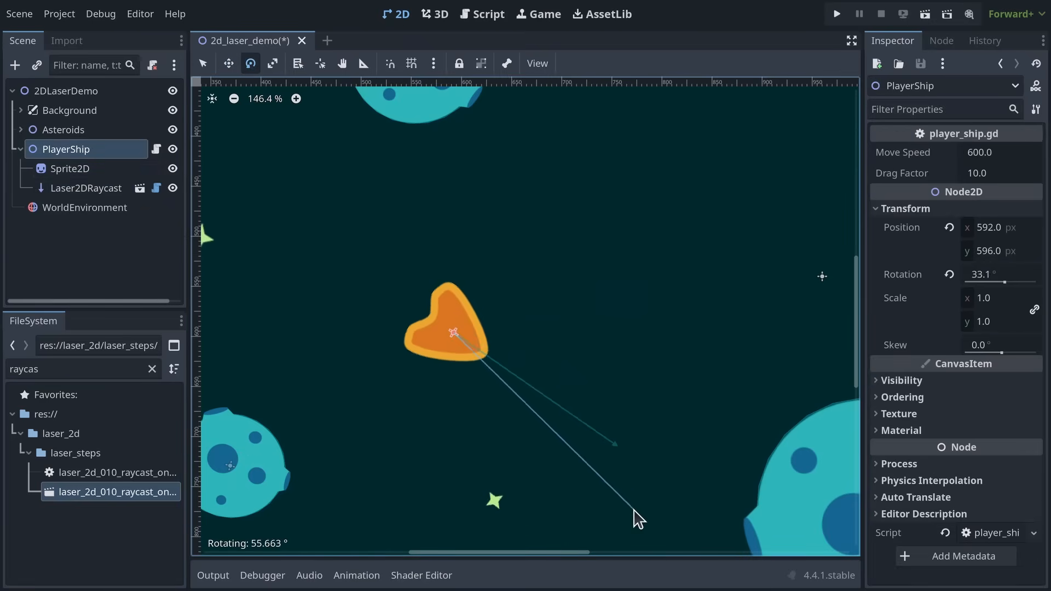
double_click(110, 492)
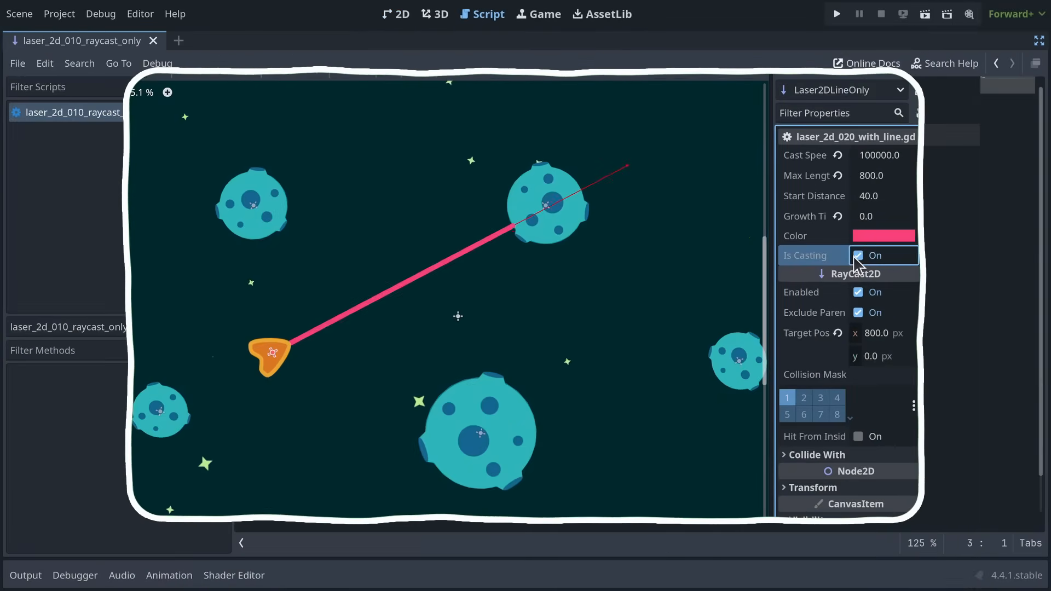
click(857, 256)
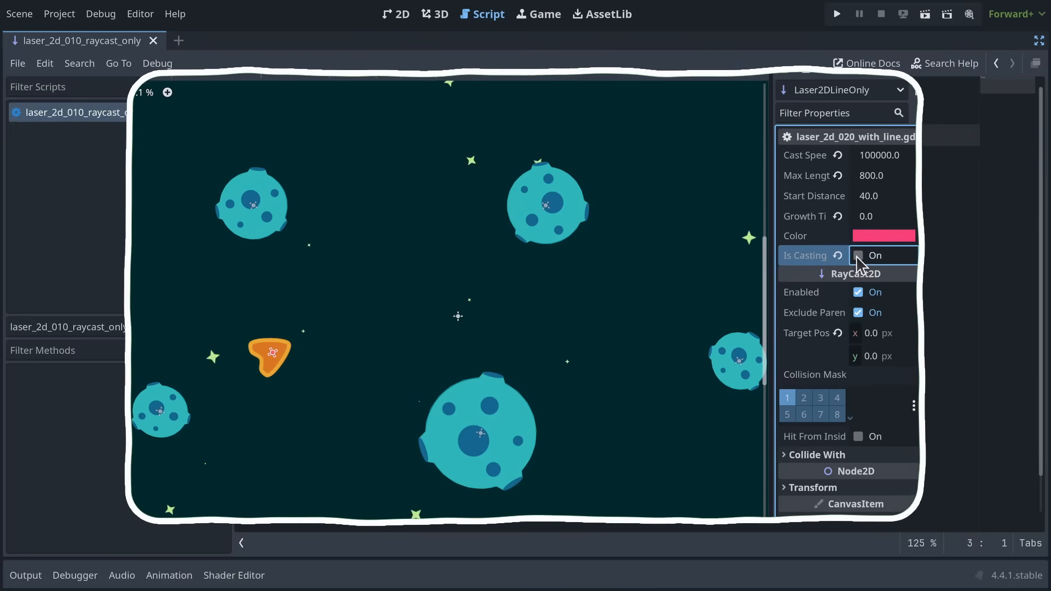
click(857, 256)
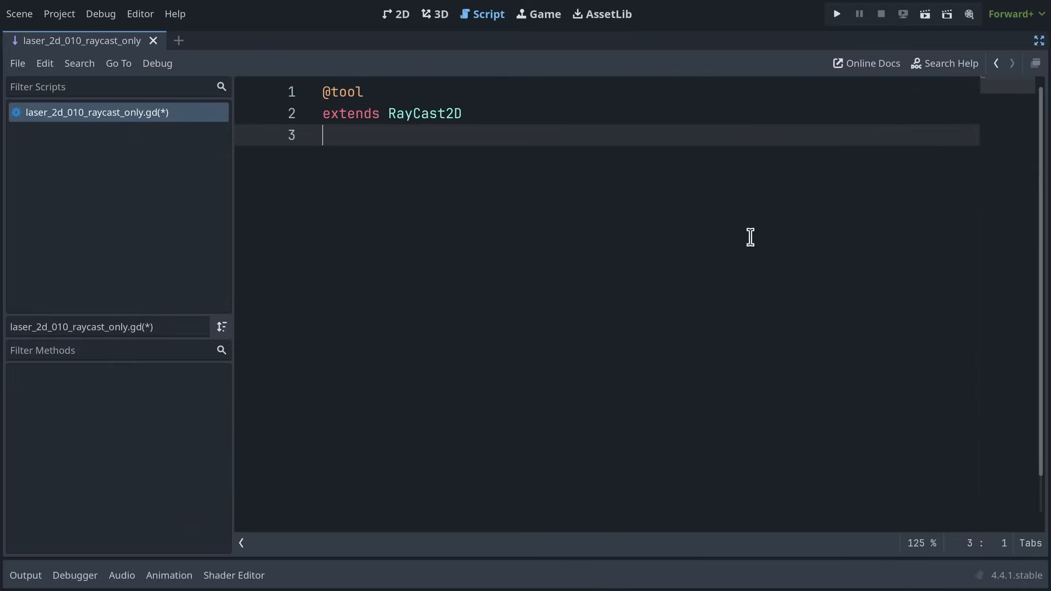
Add cast_speed 7000 and max_length 1400 exports, move_toward growth, and an is_casting setter
text(@export var cast_speed := 7000.0)
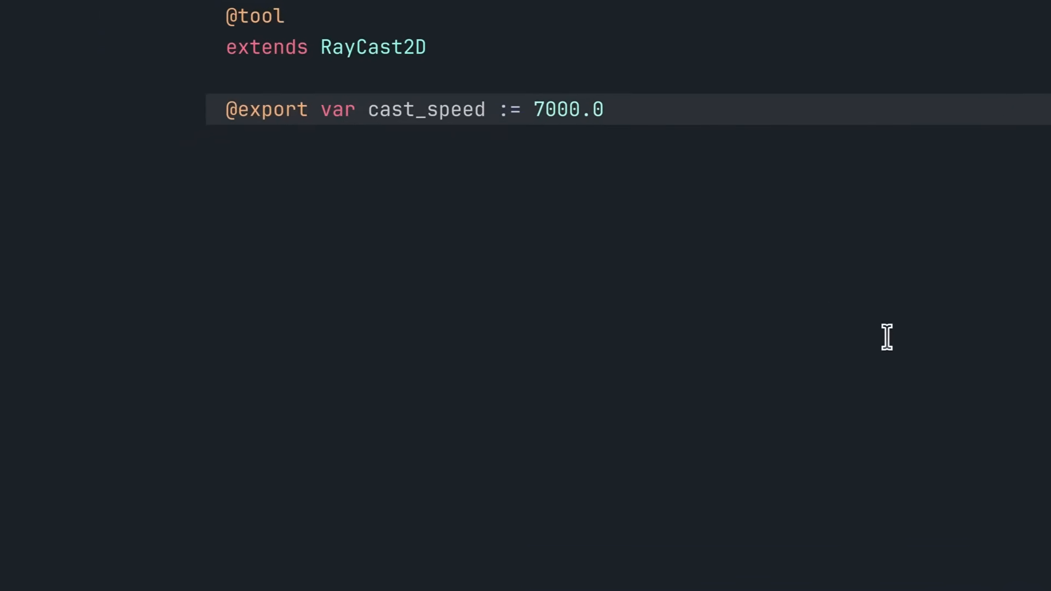
text(@export var max_length := 1400.0)
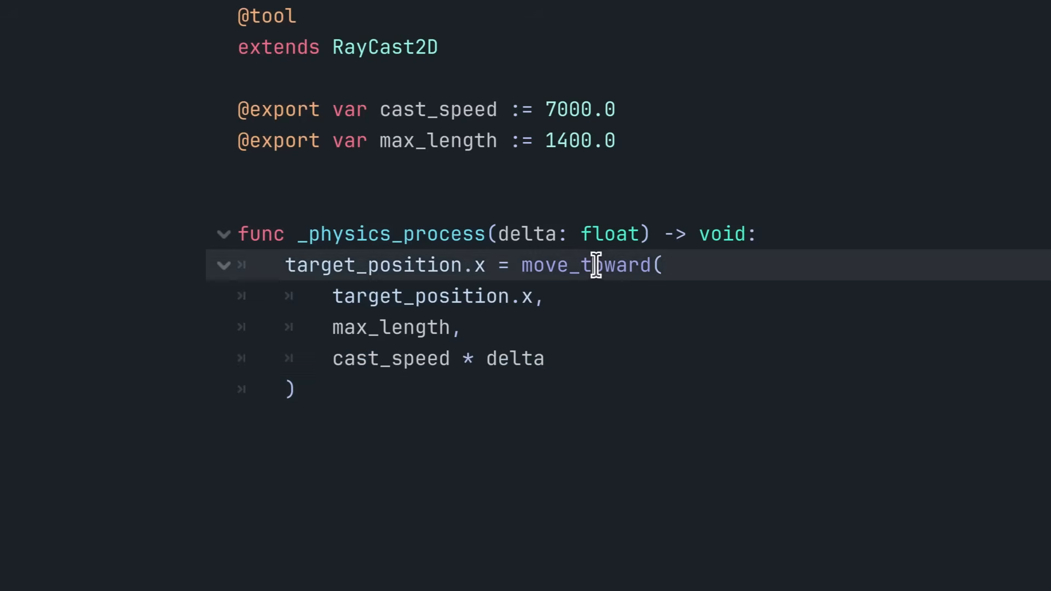
double_click(583, 265)
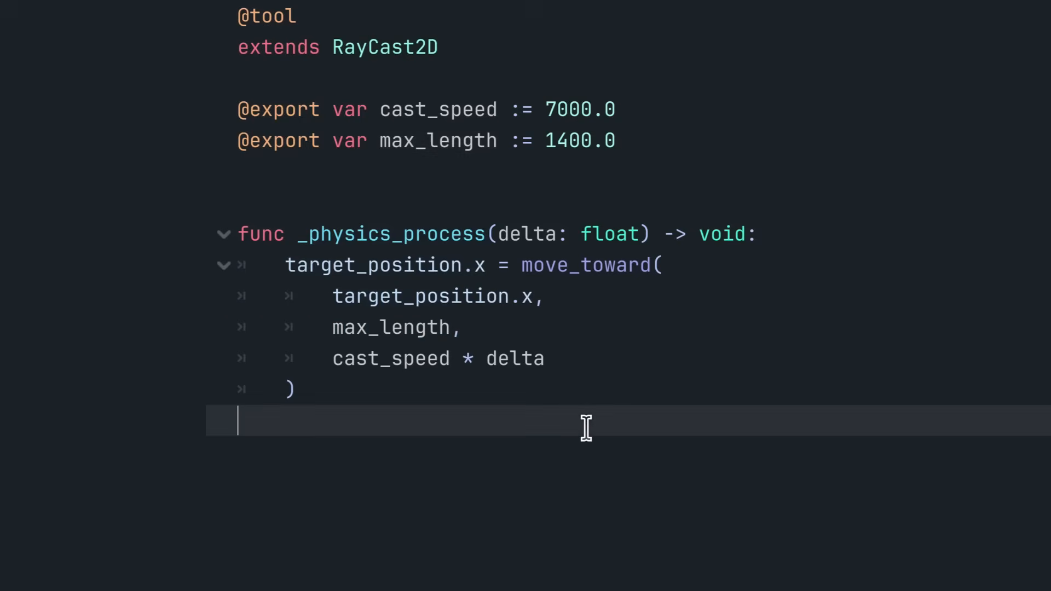
text(@export var is_casting := false)
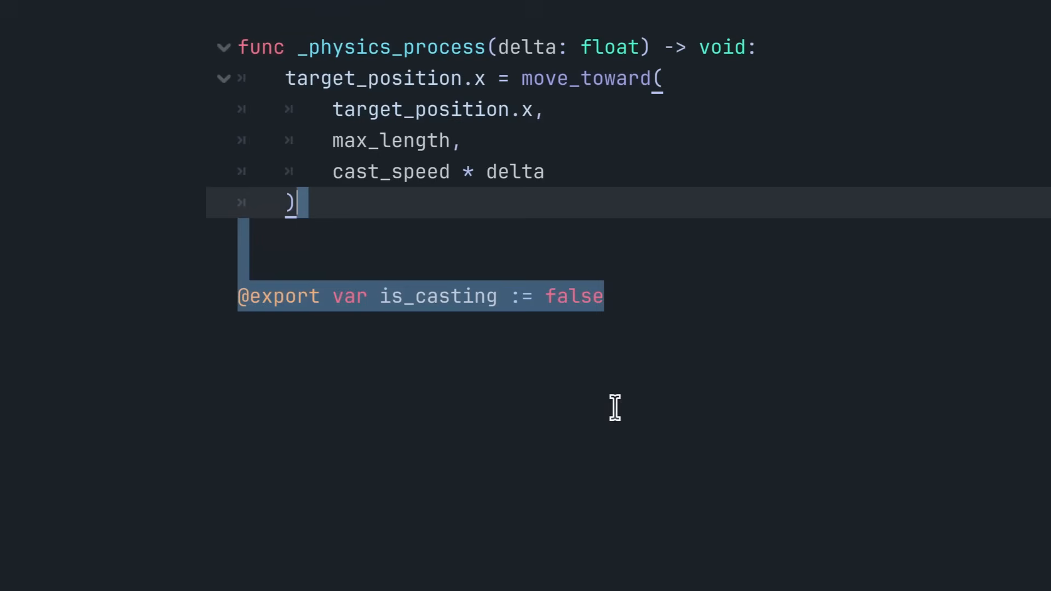
text(: set = set_is_casting)
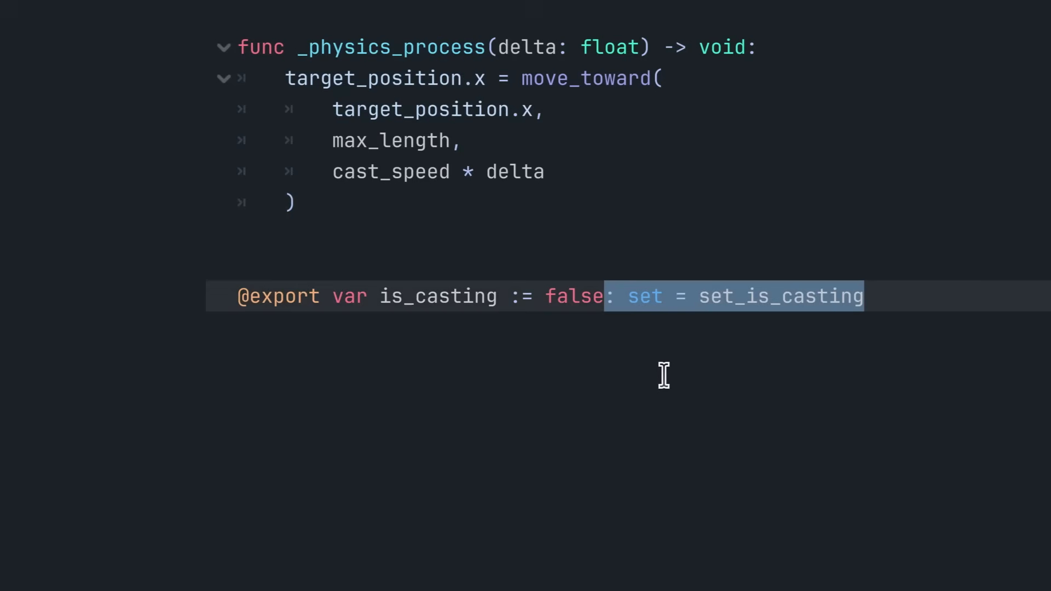
scroll(down, 3)
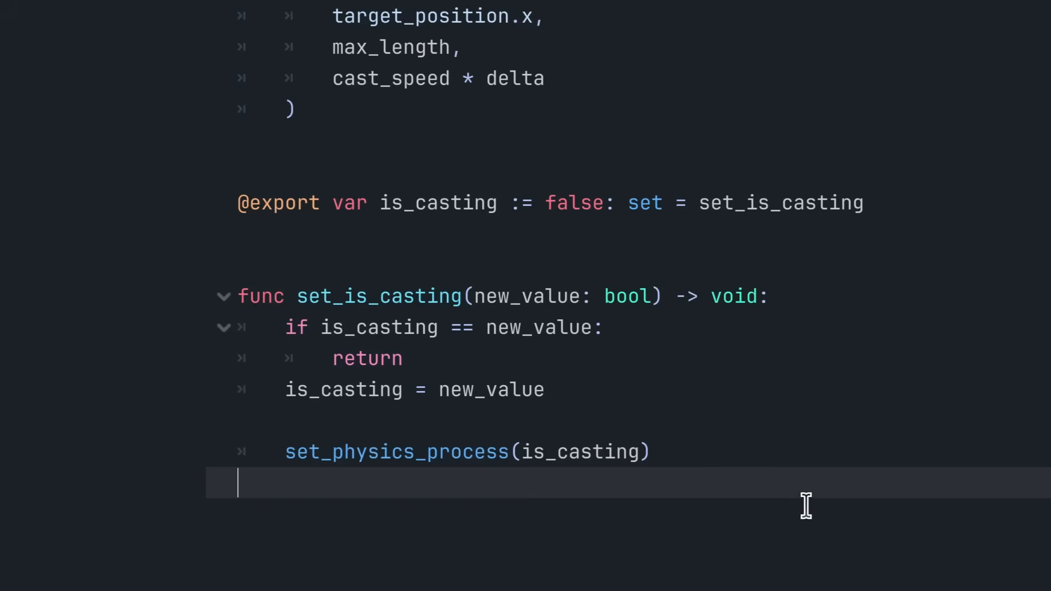
mouse_move(815, 499)
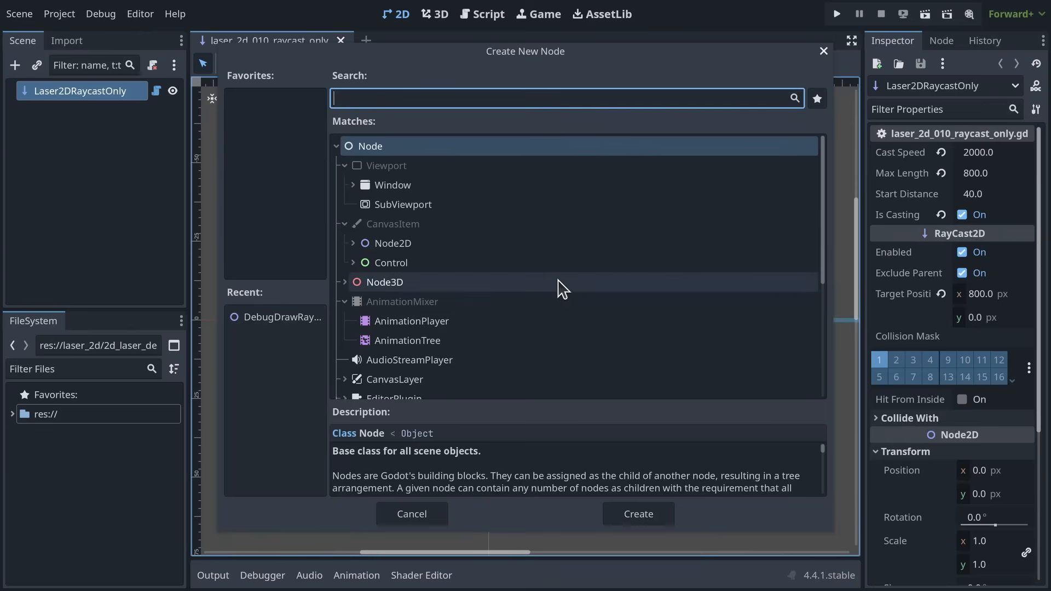
Add a Line2D node and give its gradient a pink end colour
text(line2)
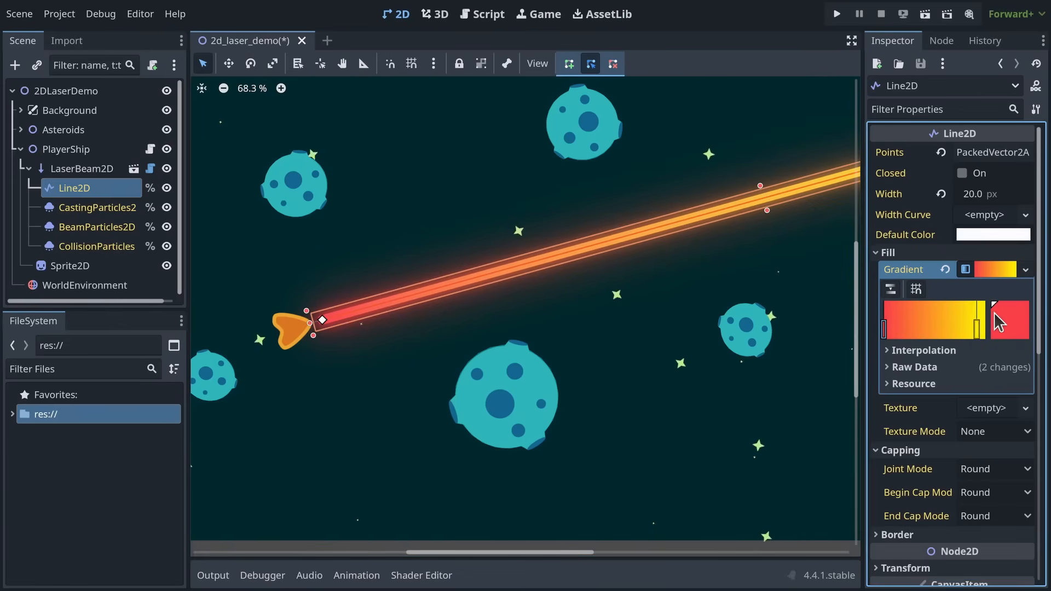
click(1012, 320)
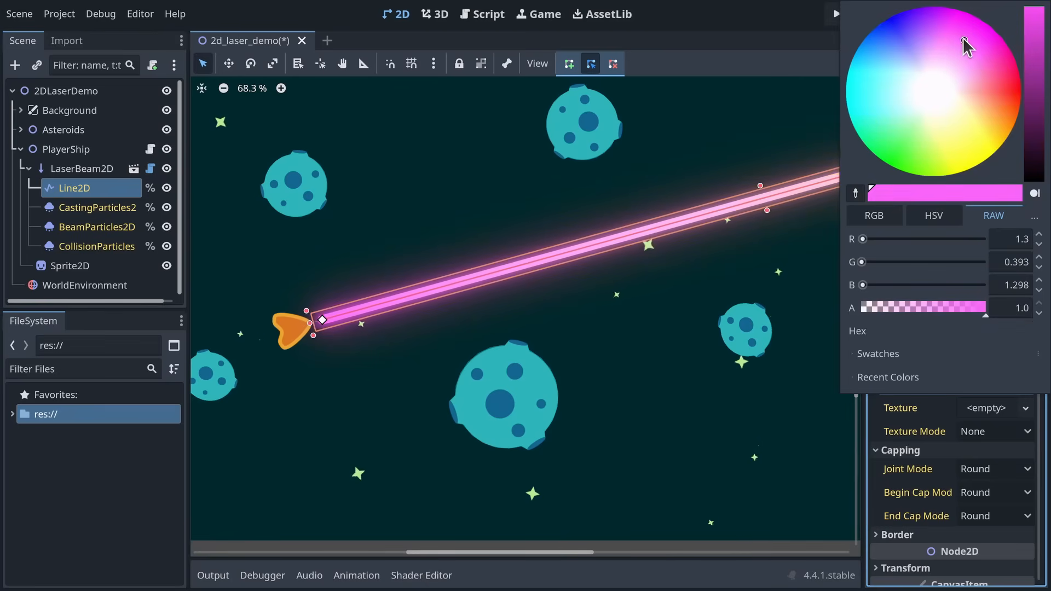
click(957, 134)
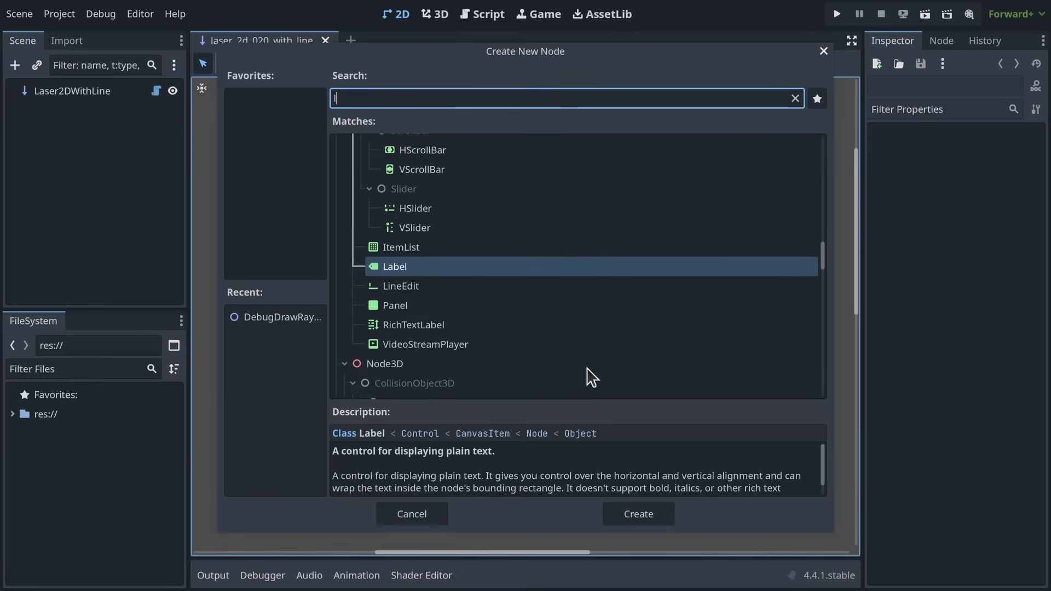
click(635, 514)
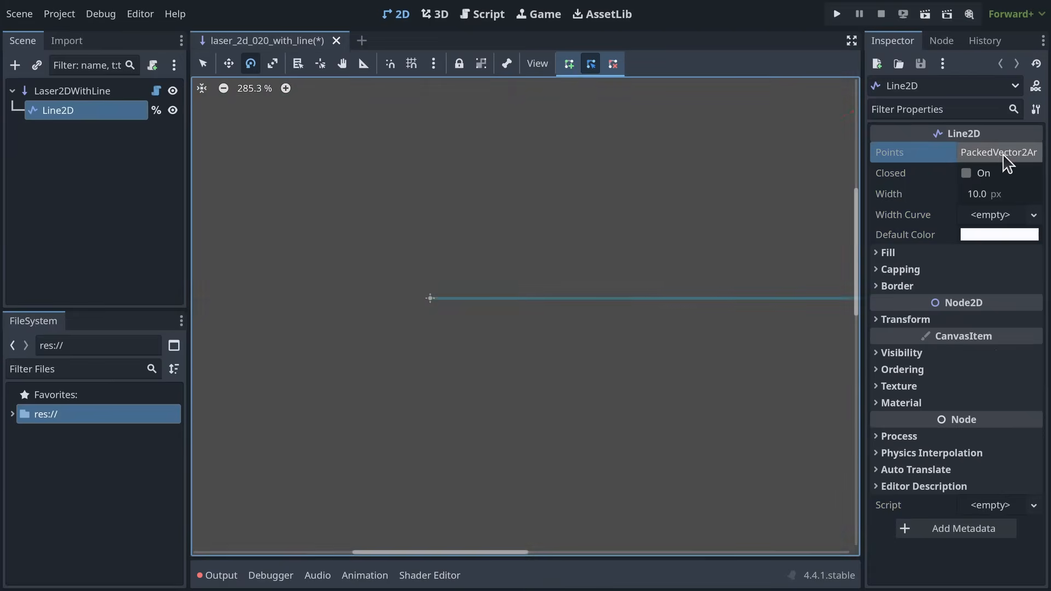
Set the line's end point to 100 and drag it back level, slightly longer
click(997, 152)
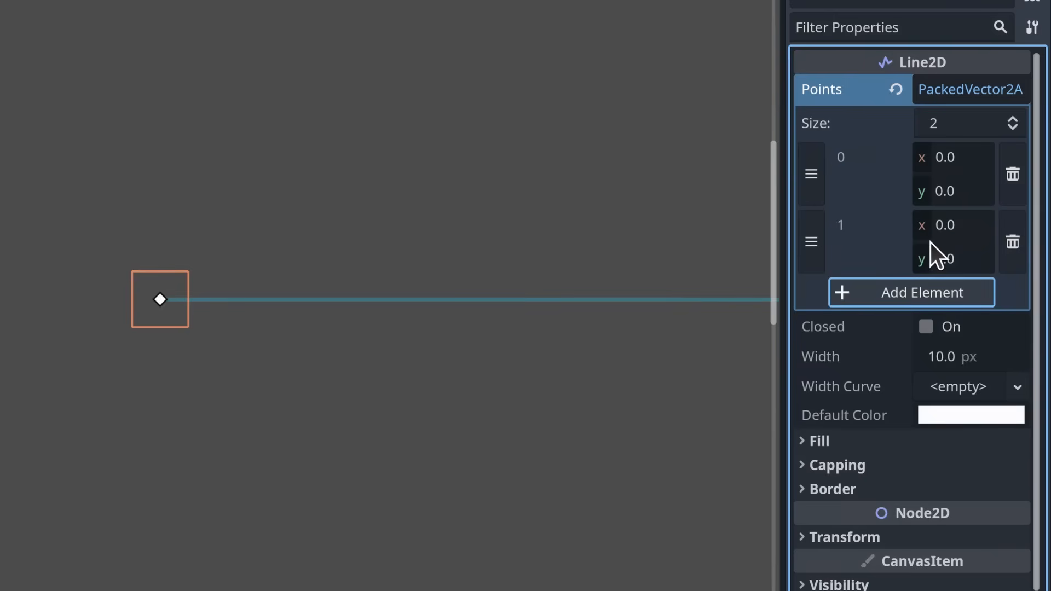
text(100.0)
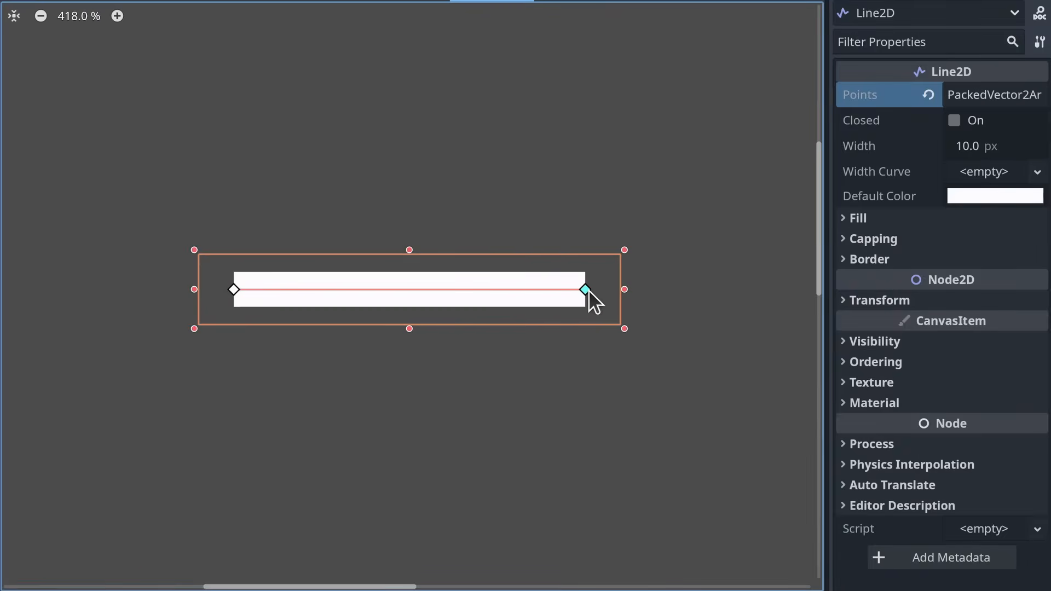
drag(584, 289, 578, 188)
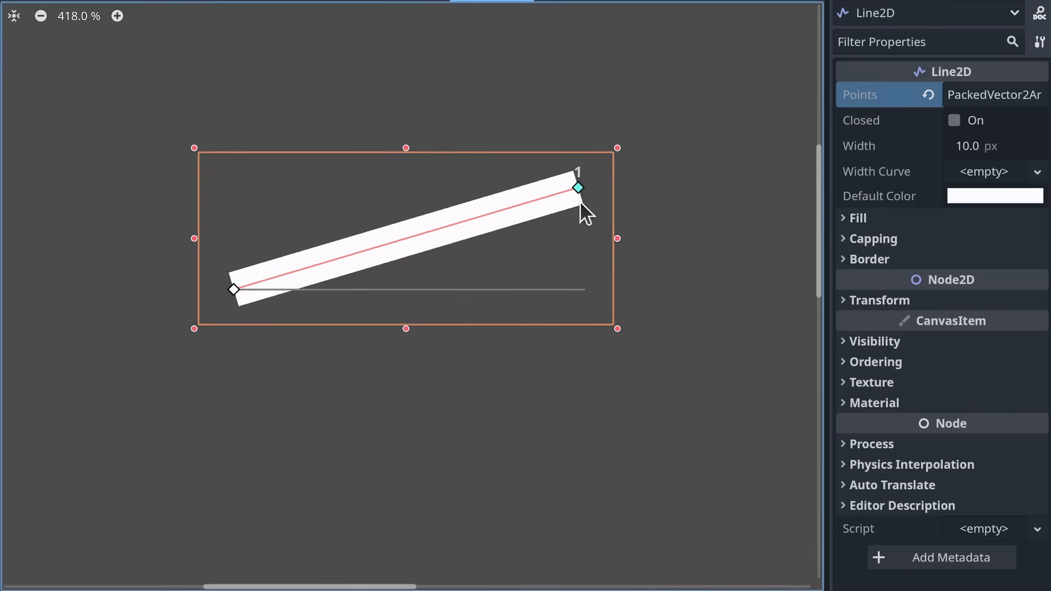
drag(576, 187, 598, 290)
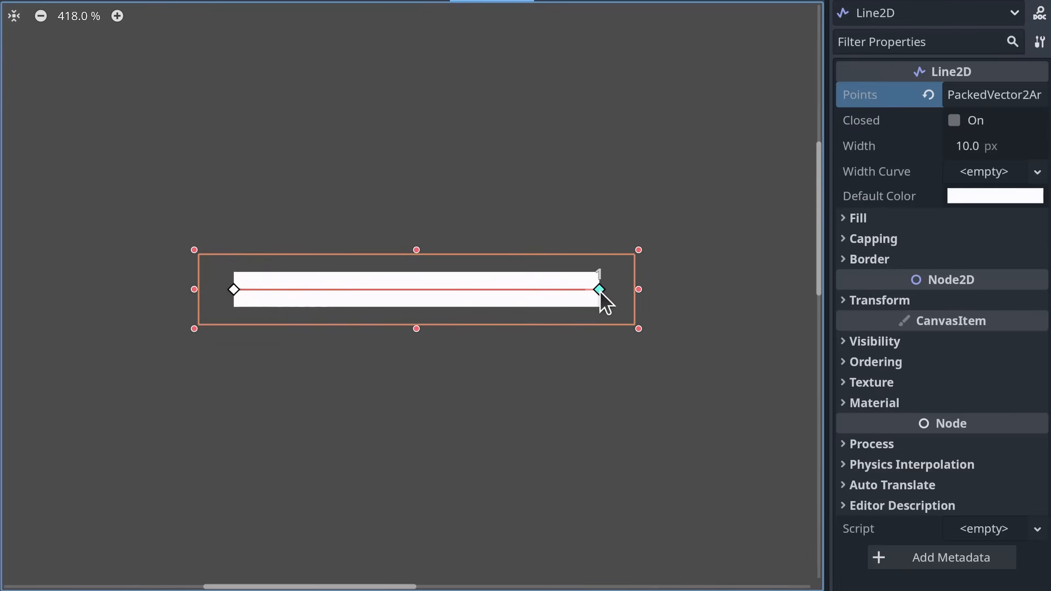
Set the line's Begin Cap Mode and End Cap Mode to Round
click(874, 238)
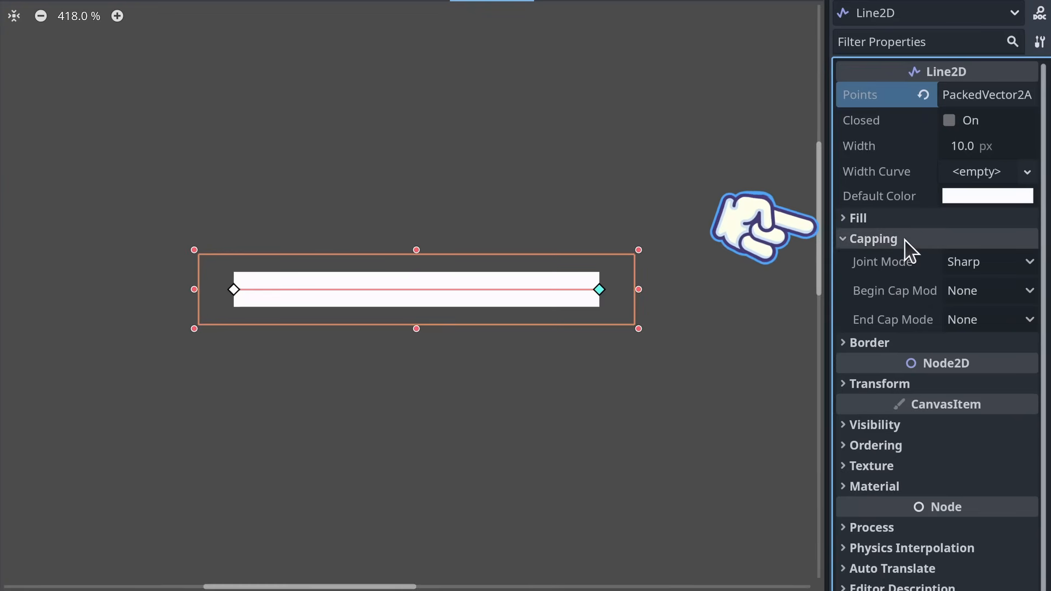
click(989, 290)
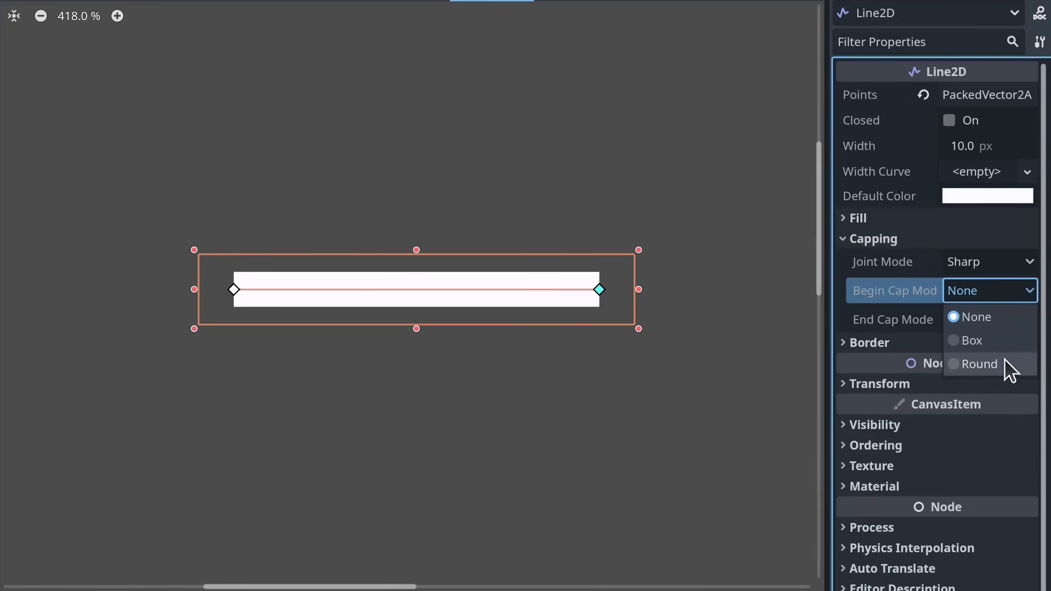
click(978, 364)
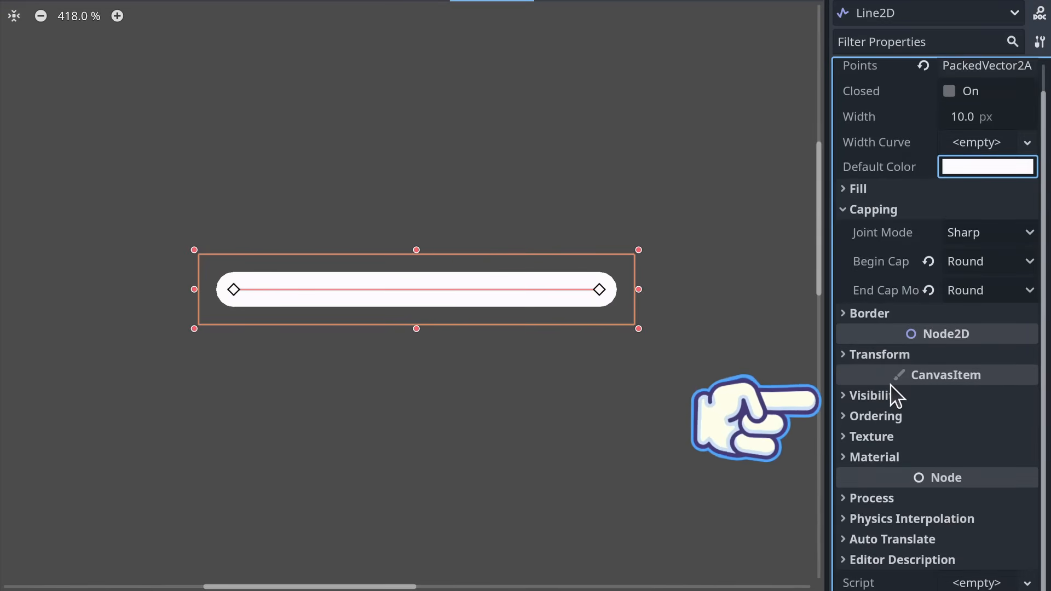
click(986, 167)
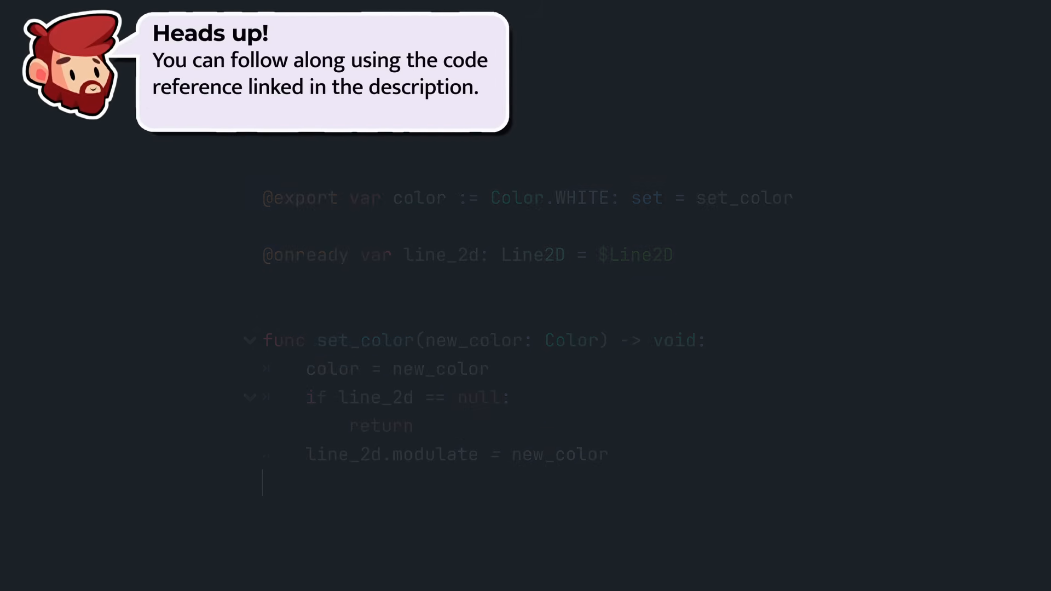
text(@tool)
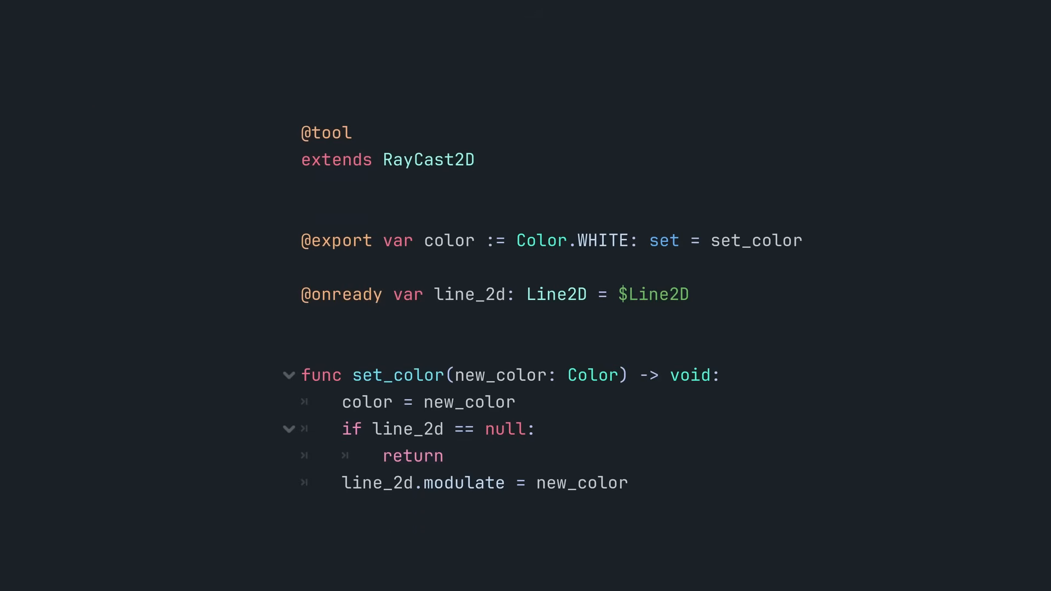
click(394, 13)
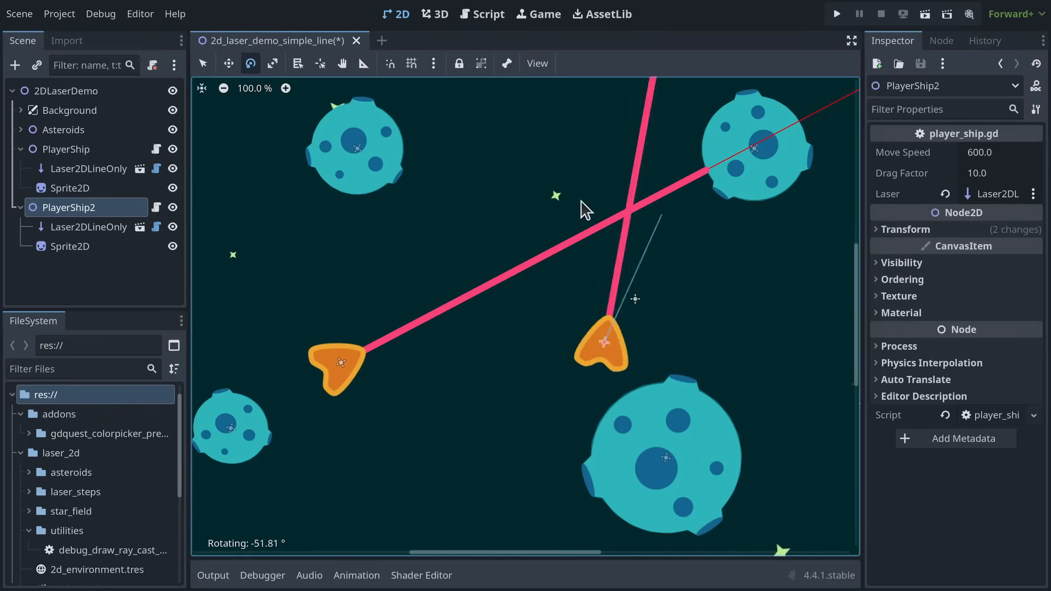
click(87, 227)
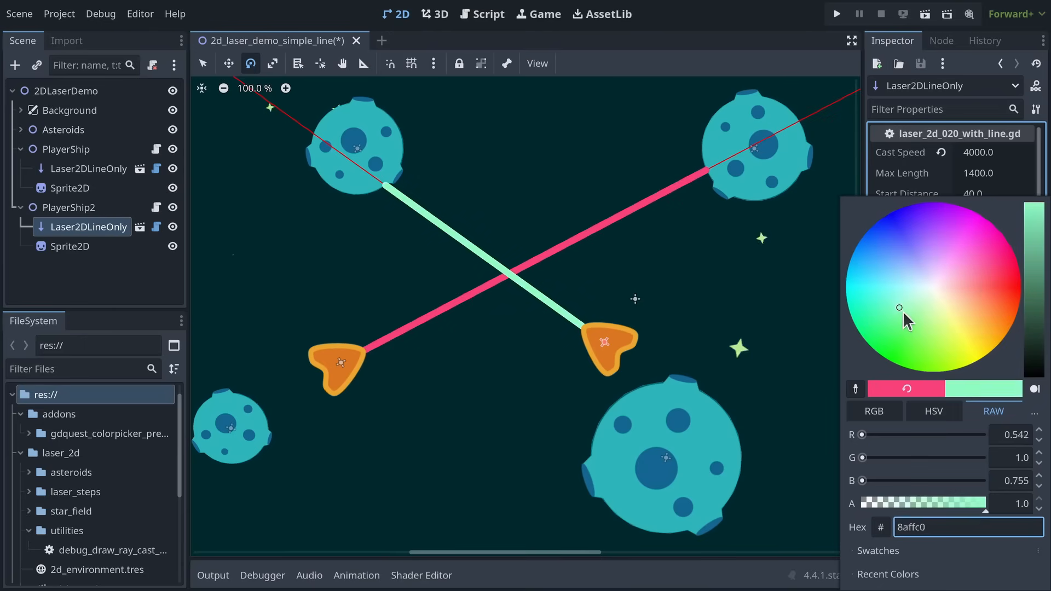
click(880, 271)
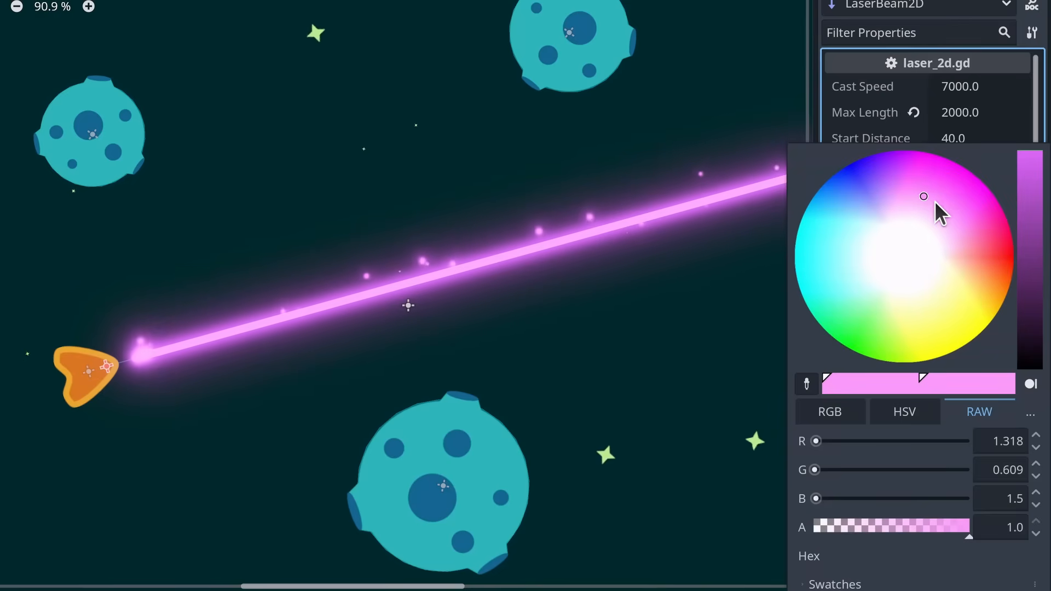
drag(924, 196, 972, 289)
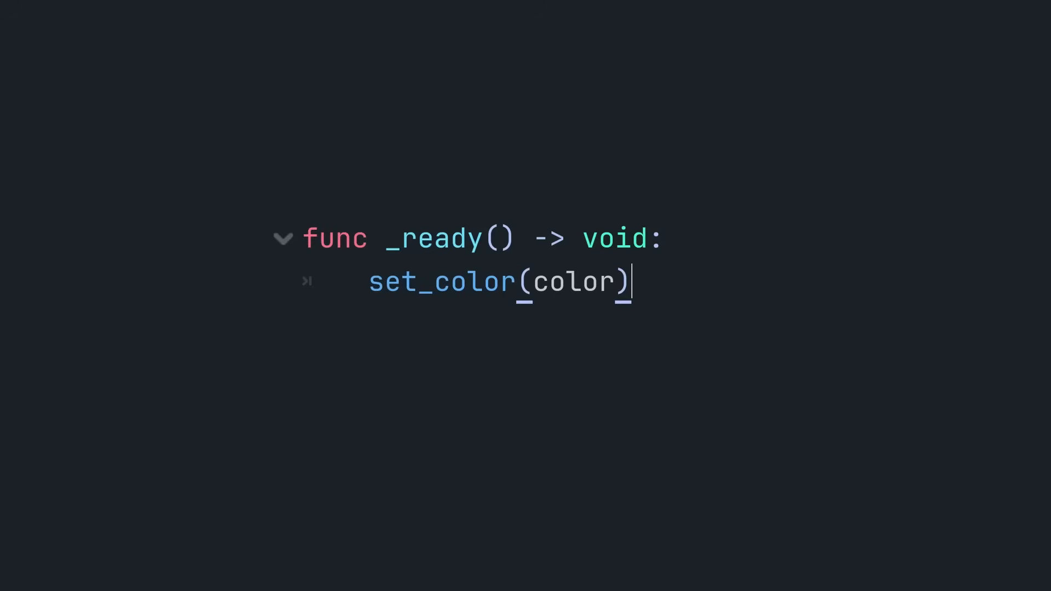
Add a _ready function calling set_color(color) and return to the 2D viewport
click(395, 14)
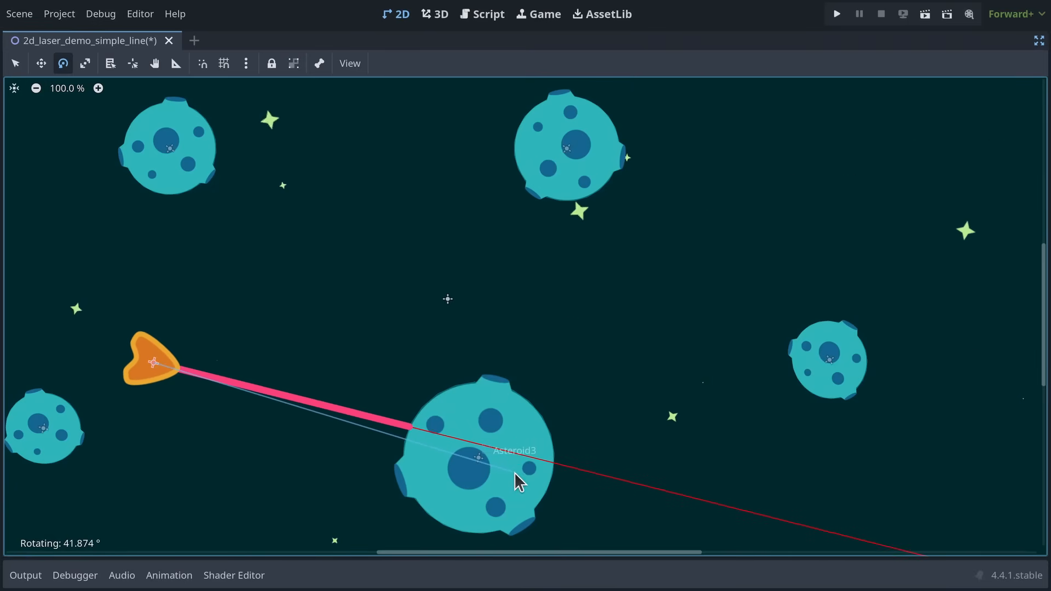
Compute laser_end_position with force_raycast_update(), then move the ship to test asteroid collision
click(481, 13)
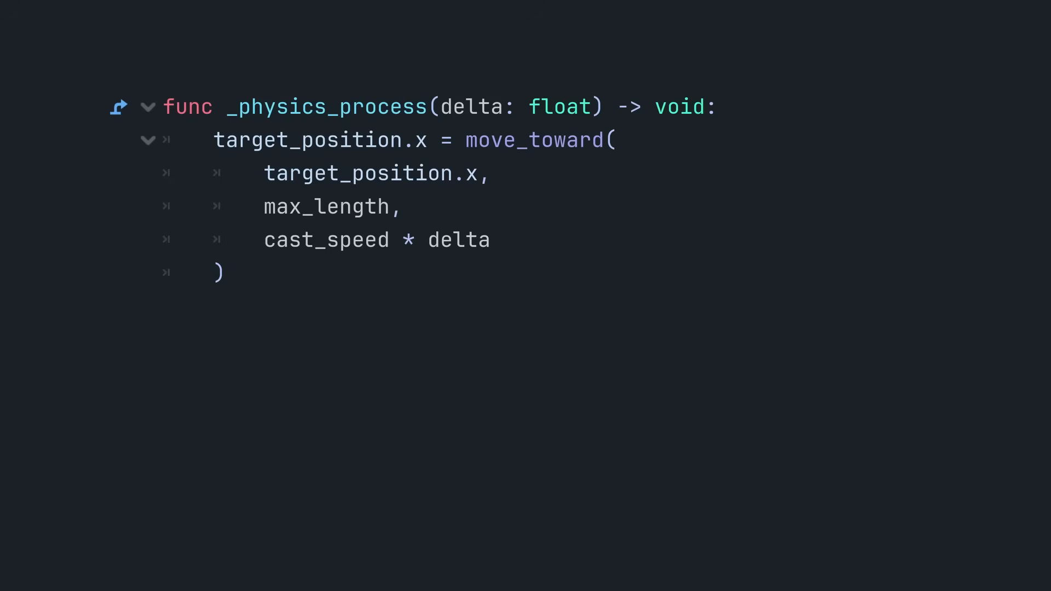
text(var laser_end_position := target_position)
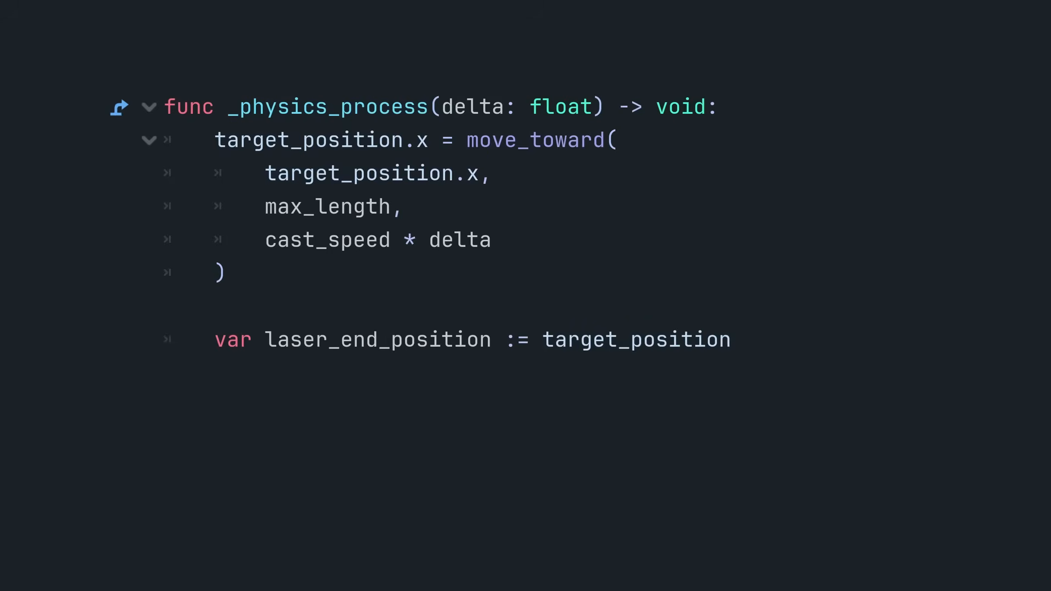
text(force_raycast_update())
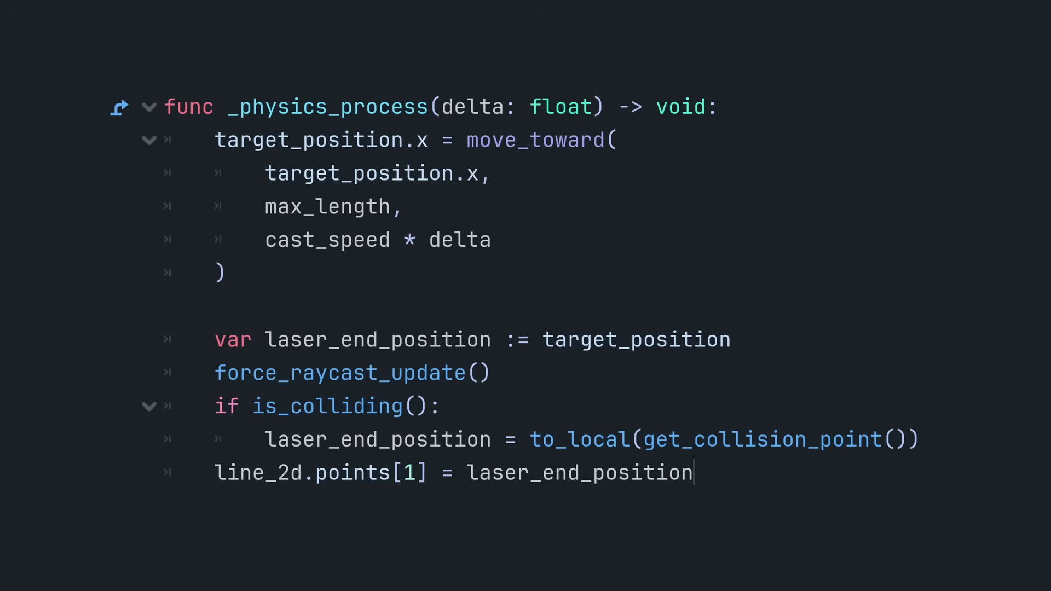
mouse_move(560, 463)
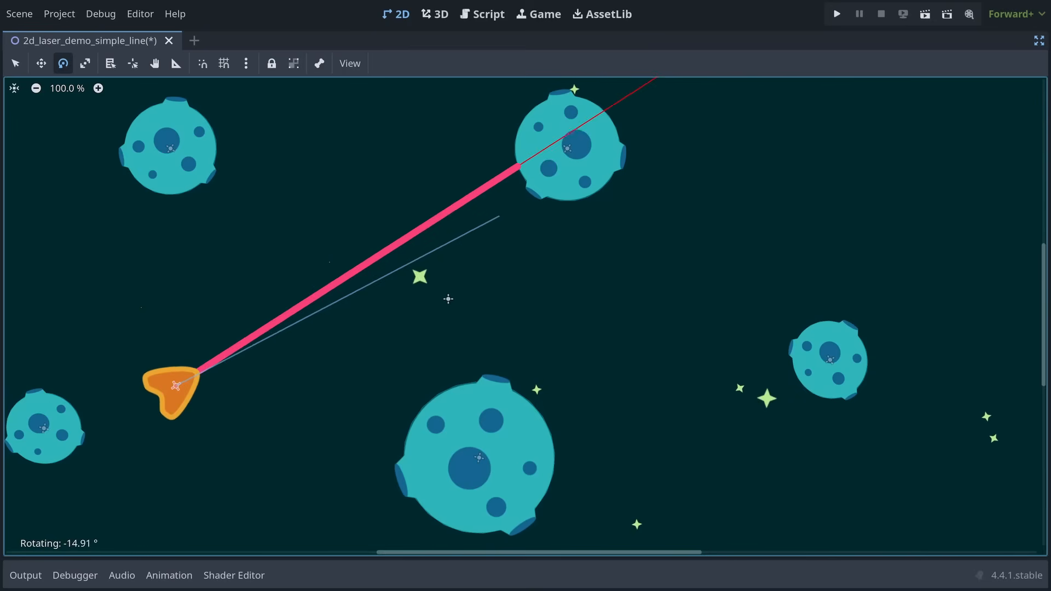
click(41, 63)
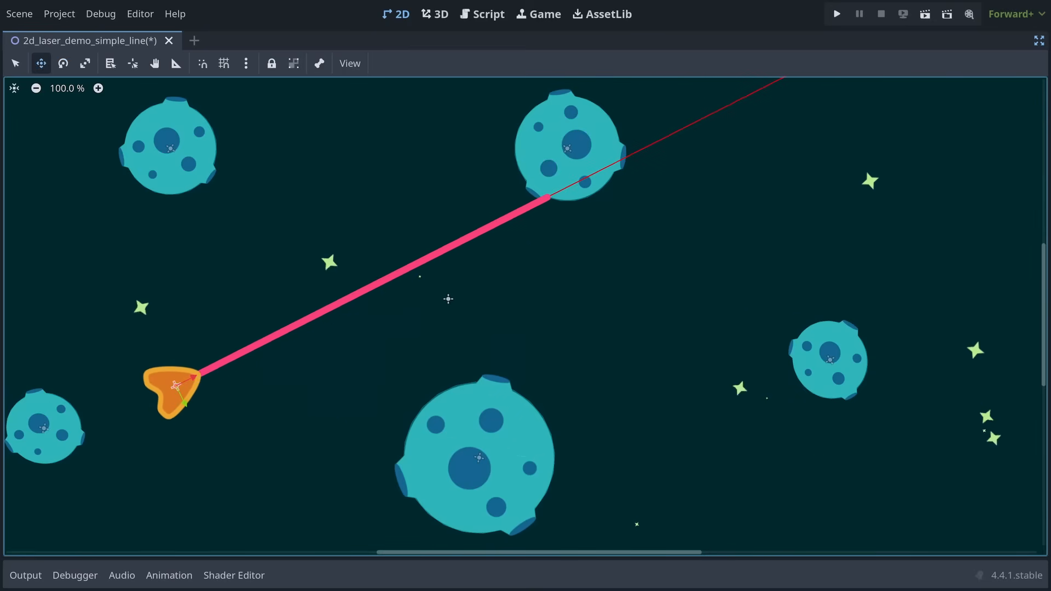
drag(172, 392, 663, 442)
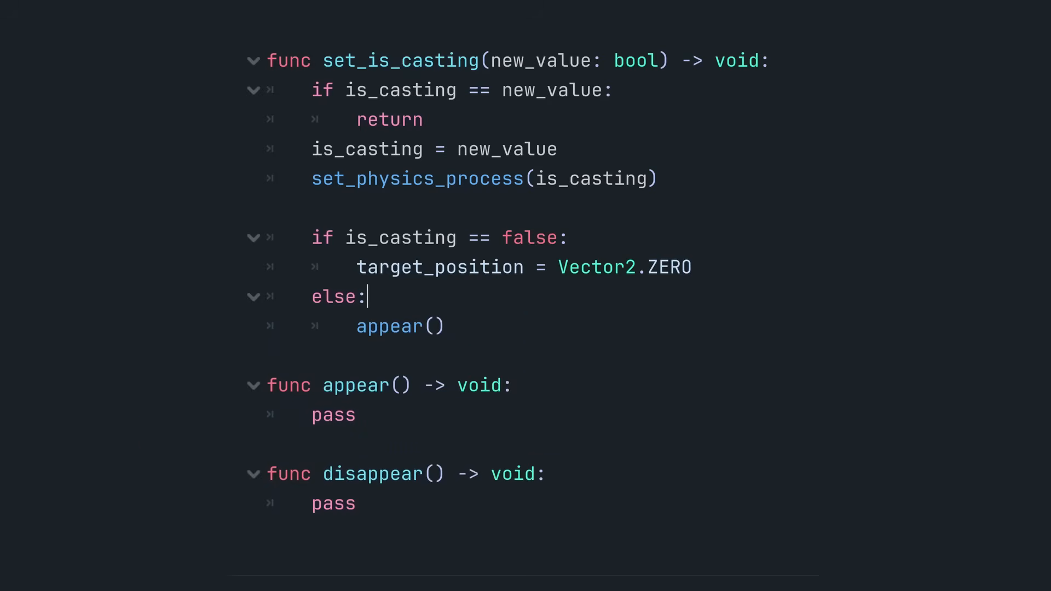
Call disappear() when casting stops and tween line width in appear and out in disappear
text(disappear())
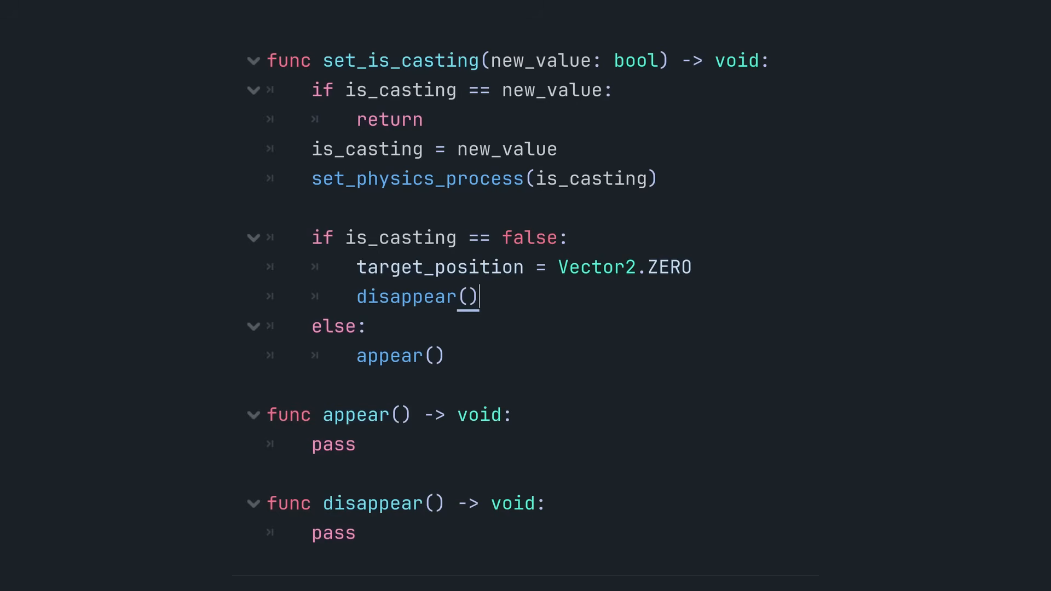
text(if not line_2d:)
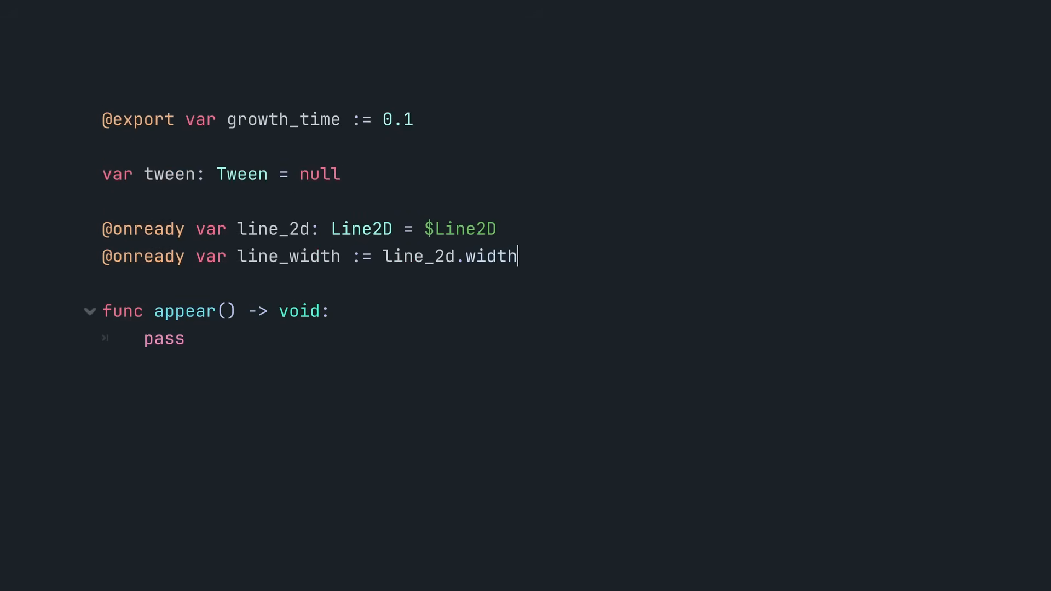
text(line_2d.visible = true)
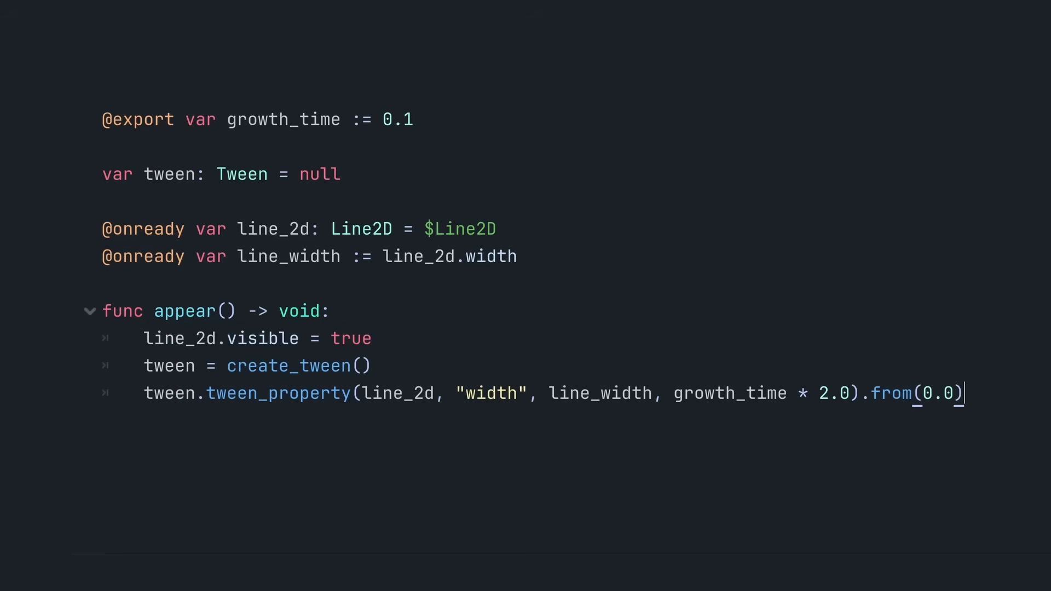
text(if tween and tween.is_running():)
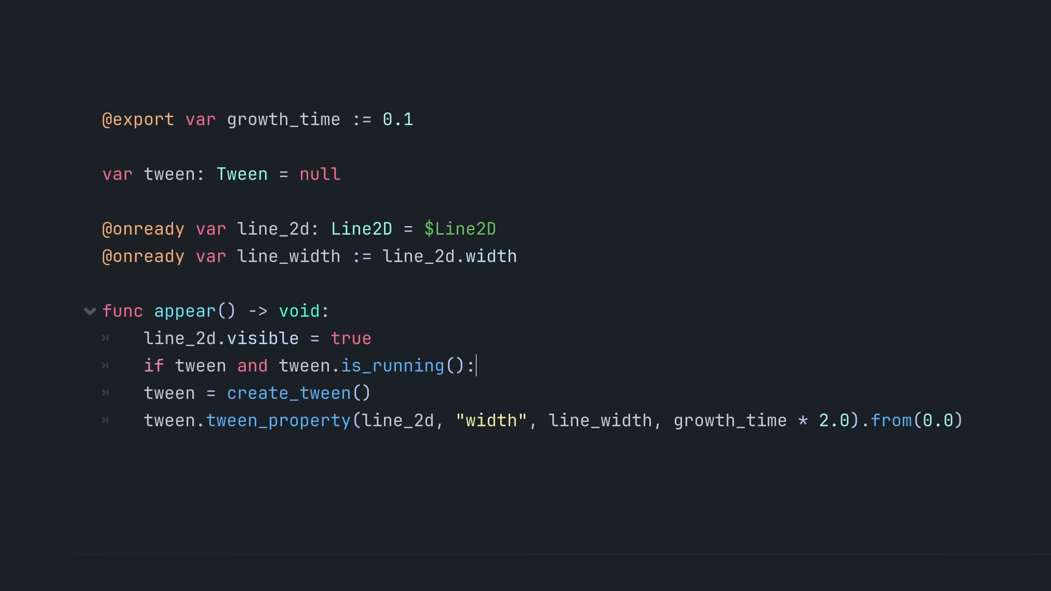
text(tween.kill())
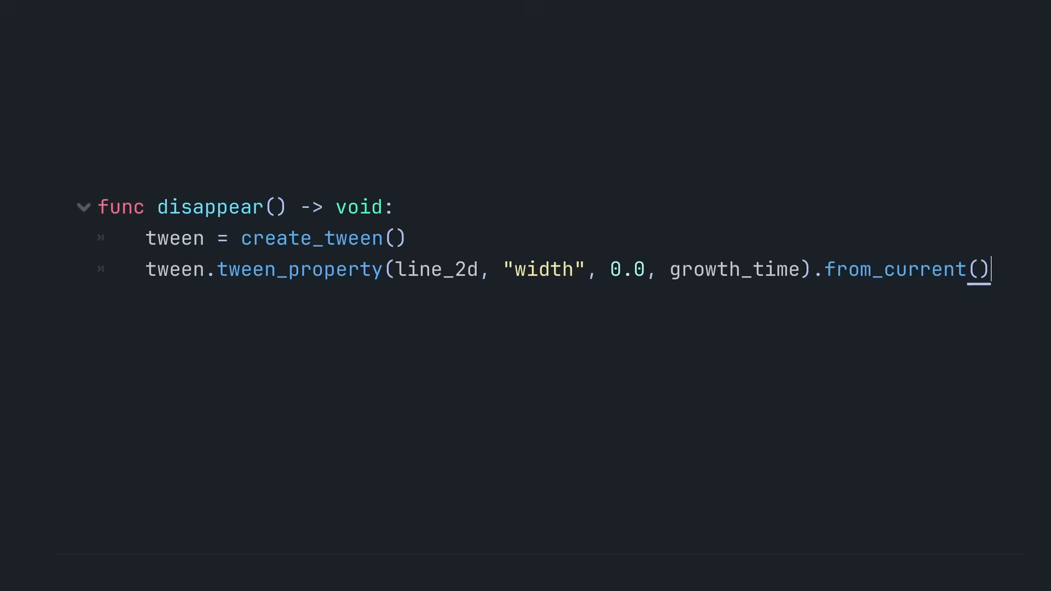
text(if tween and tween.is_running():)
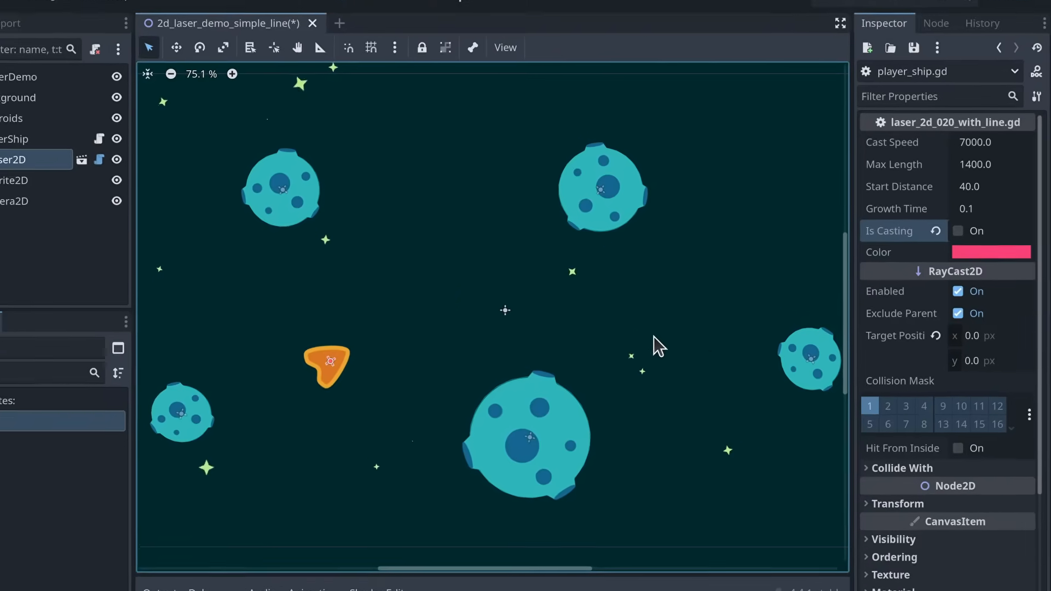
Enable Is Casting on the laser and add look_at(get_global_mouse_position()) to the script
click(958, 230)
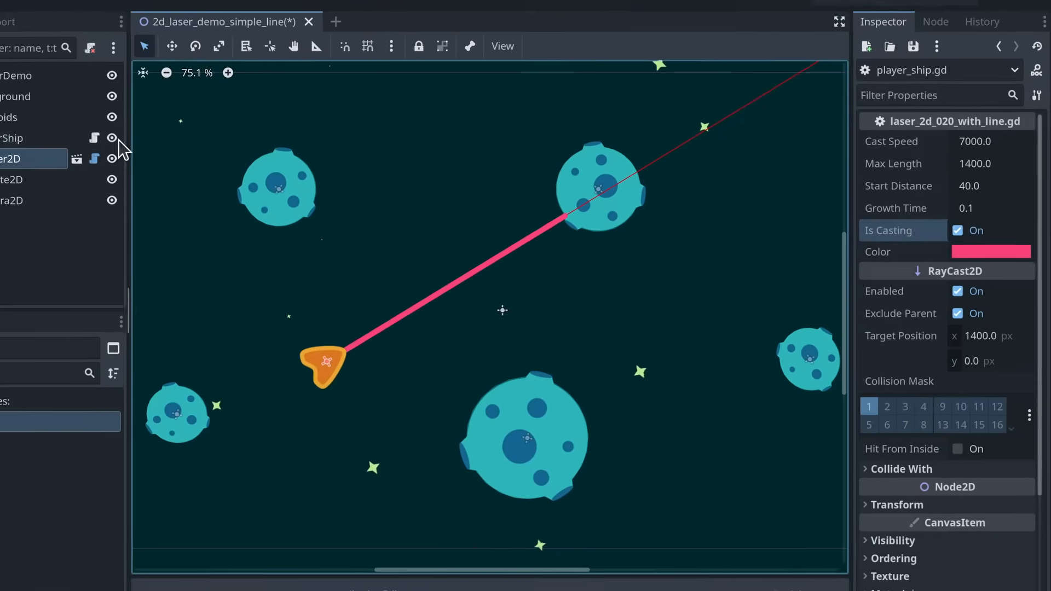
click(487, 13)
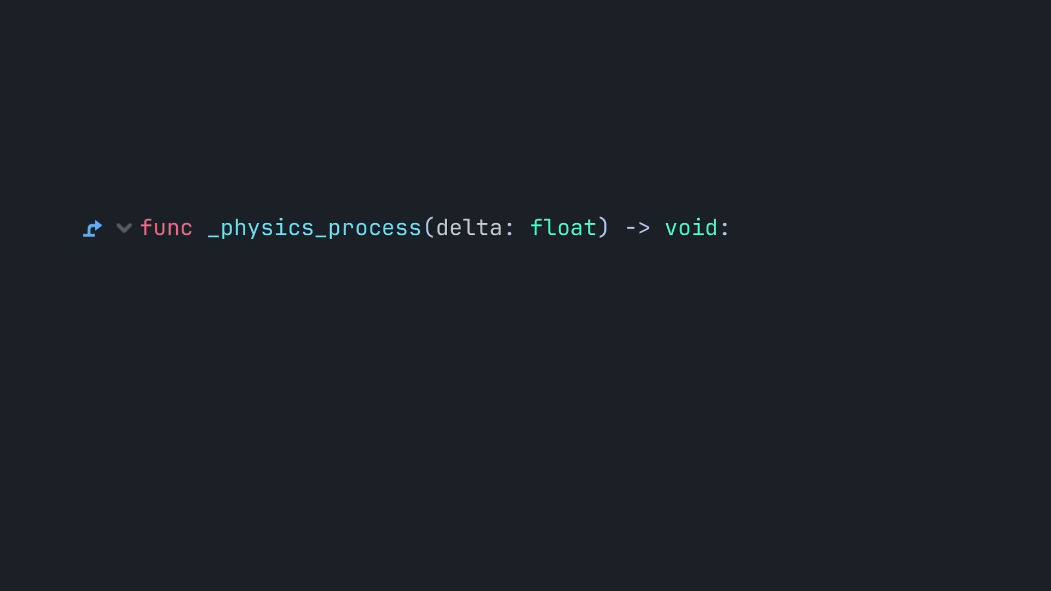
text(look_at(get_global_mouse_position()))
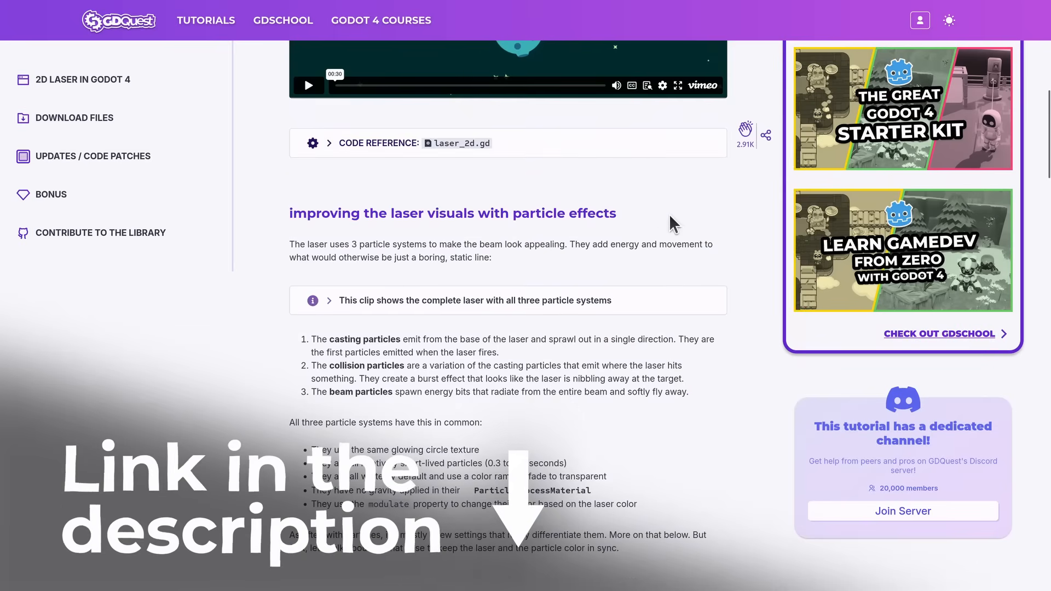
Scroll the laser tutorial to particle effects, then the Understanding Raycasts guide
scroll(down, 3)
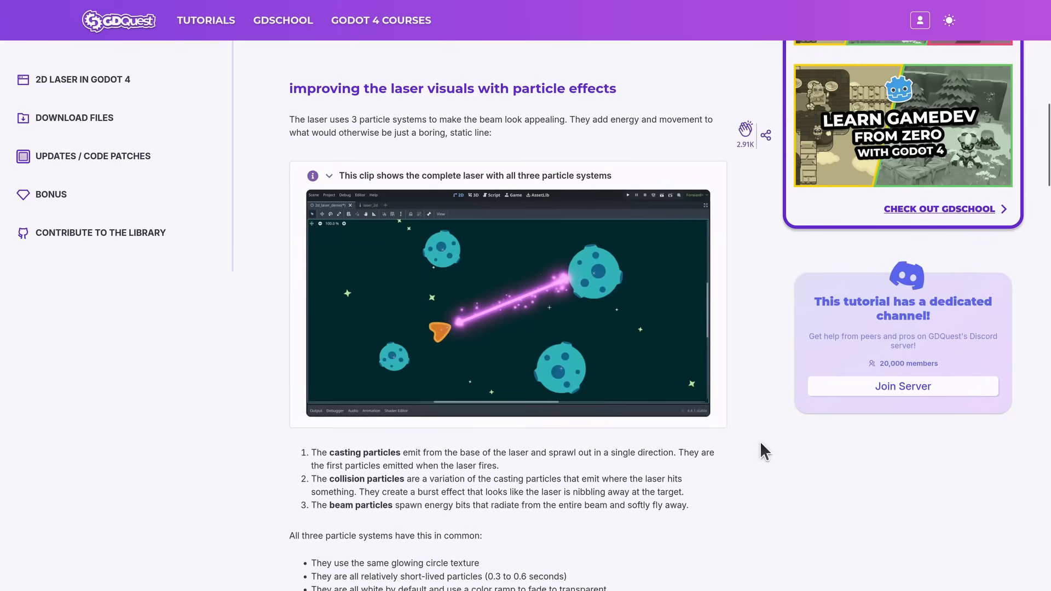
mouse_move(860, 499)
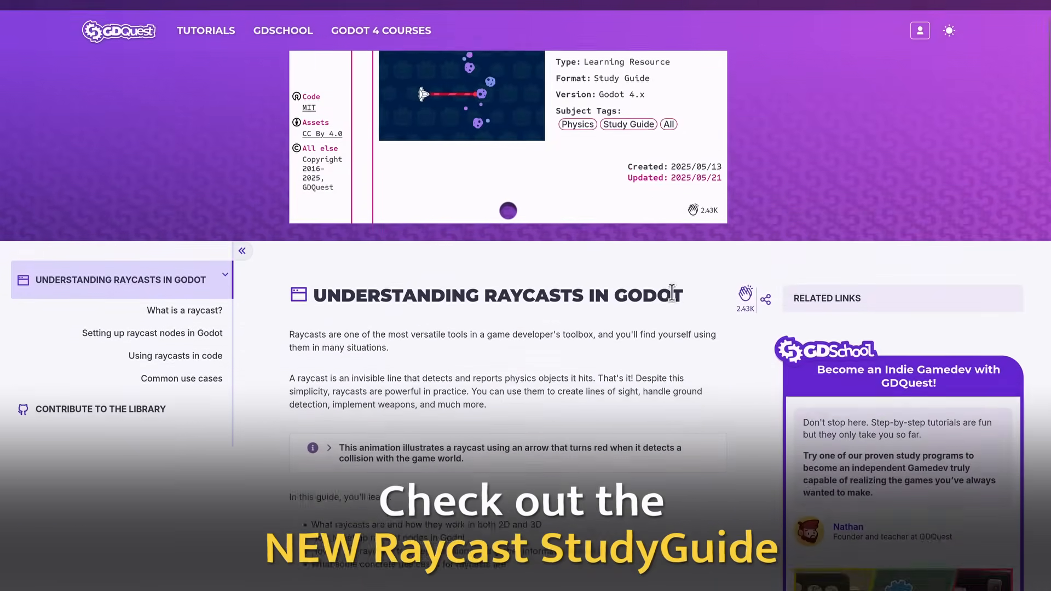
scroll(down, 3)
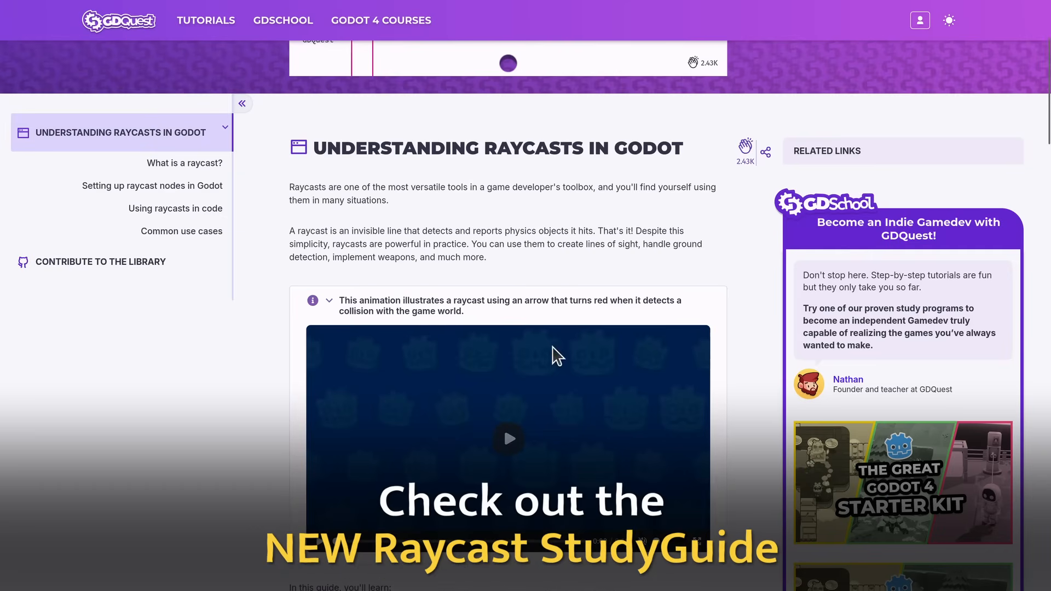